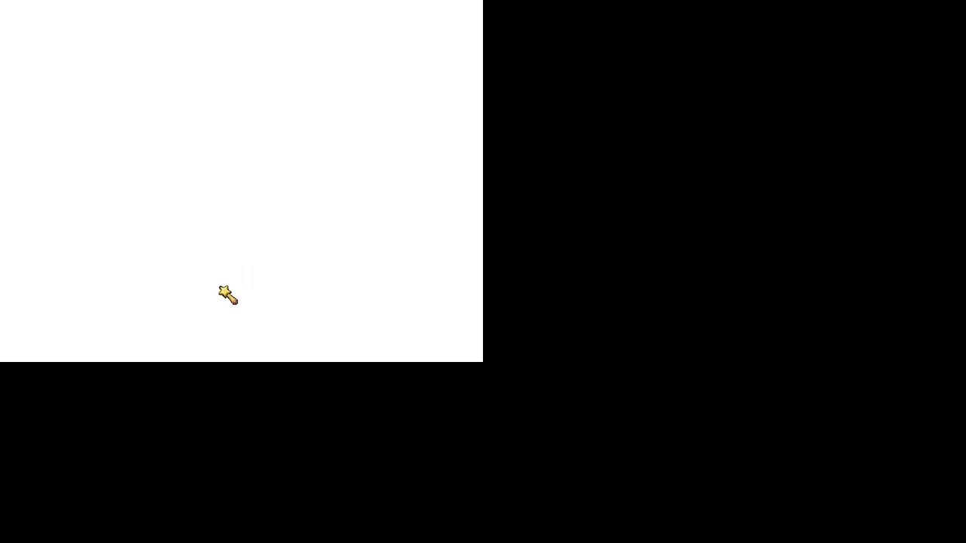
mouse_move(290, 289)
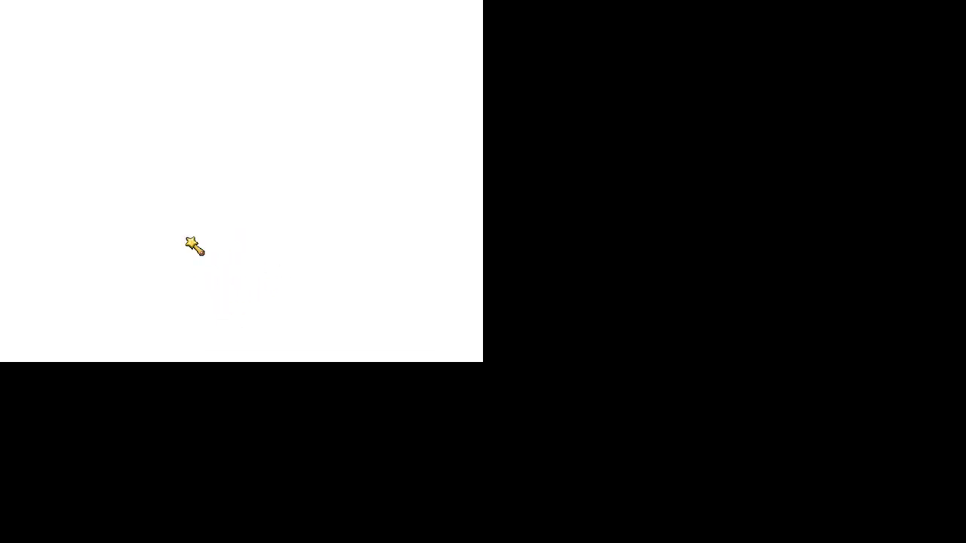
mouse_move(240, 279)
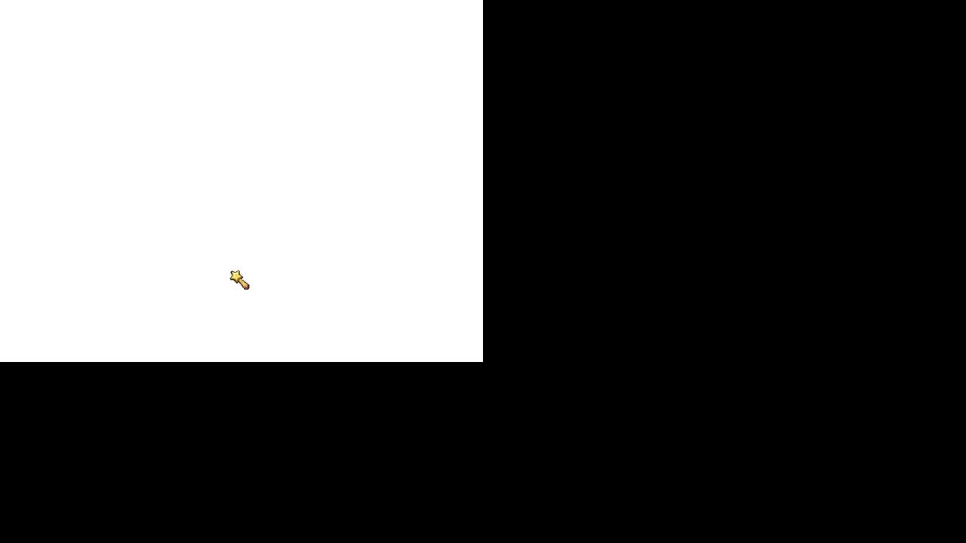
mouse_move(465, 338)
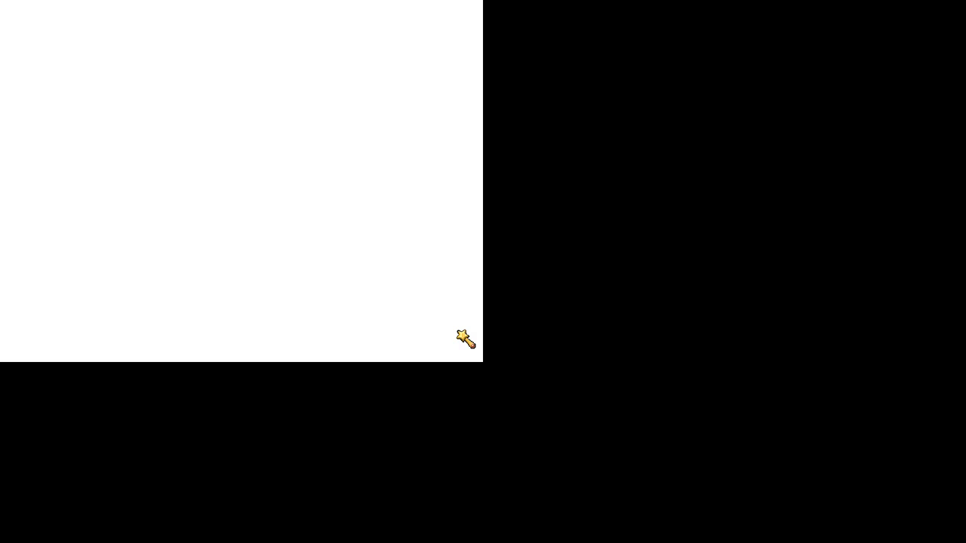
mouse_move(346, 84)
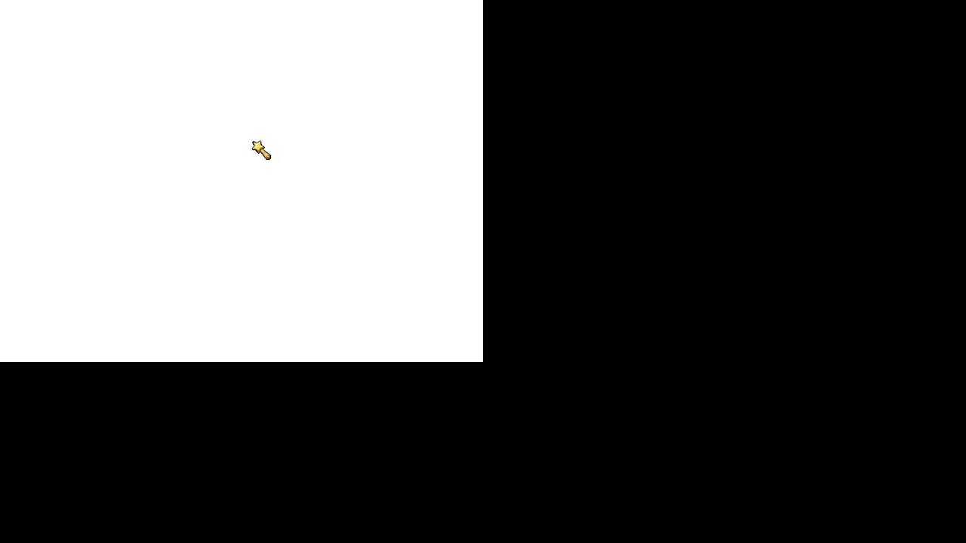
mouse_move(262, 149)
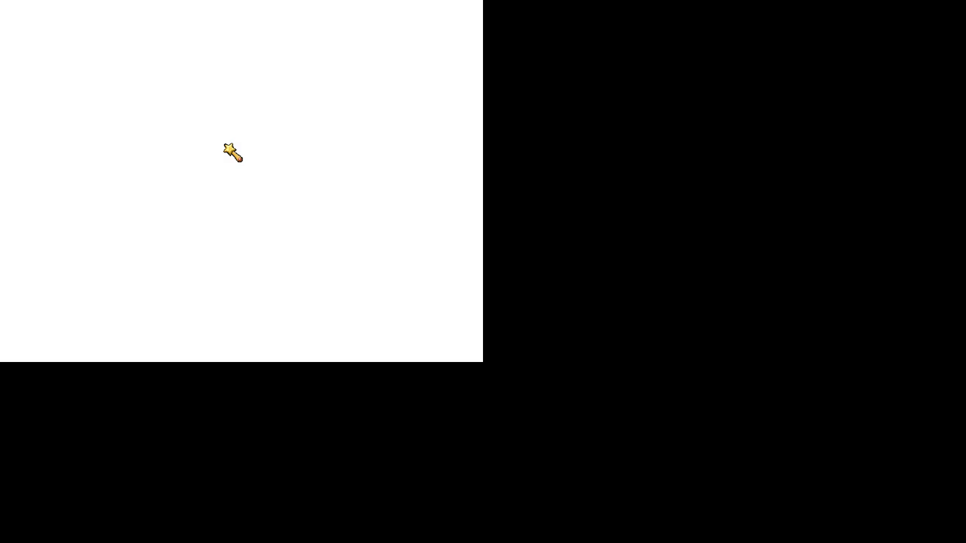
mouse_move(198, 144)
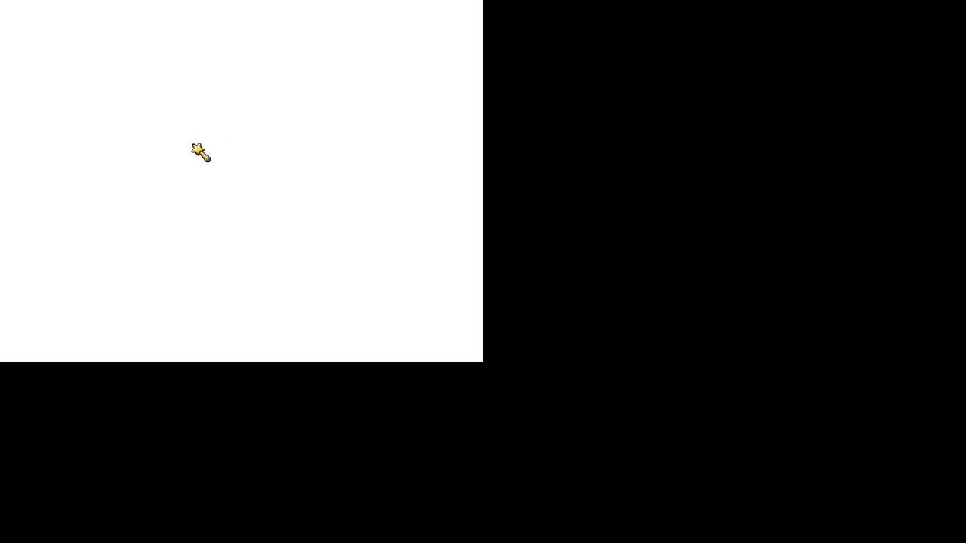
mouse_move(195, 159)
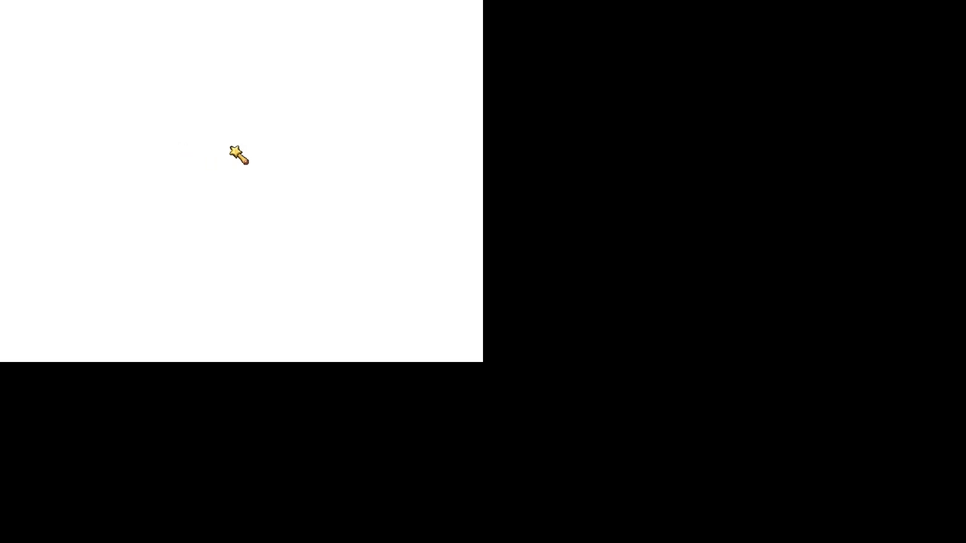
mouse_move(163, 151)
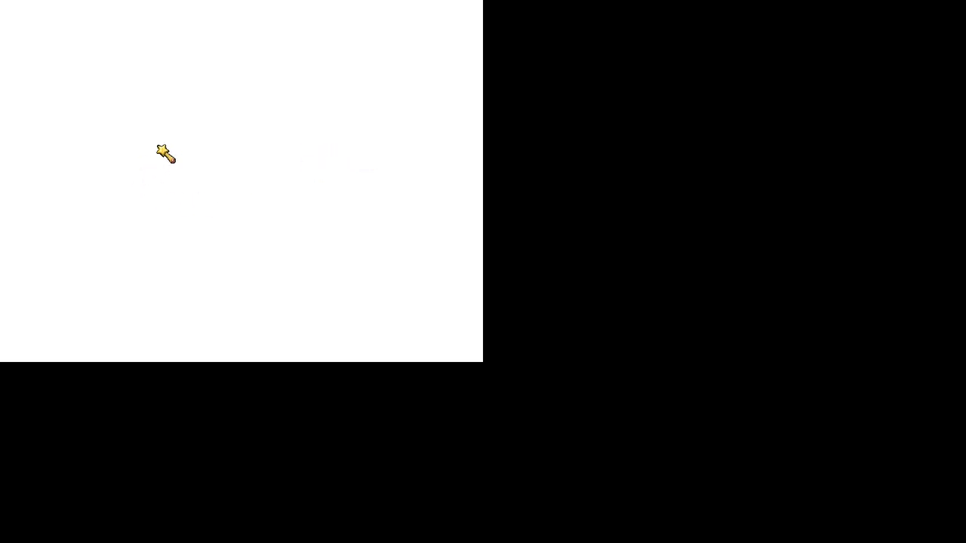
mouse_move(243, 148)
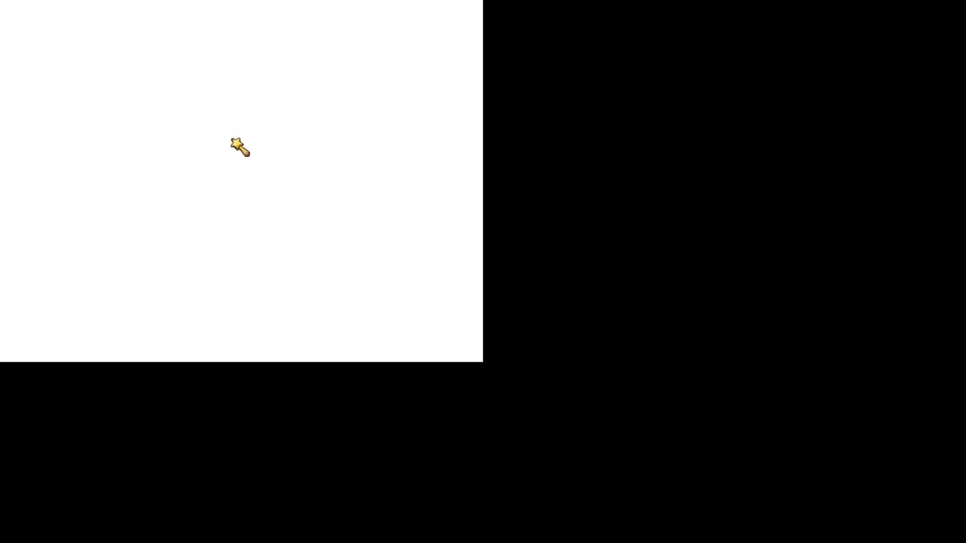
mouse_move(439, 335)
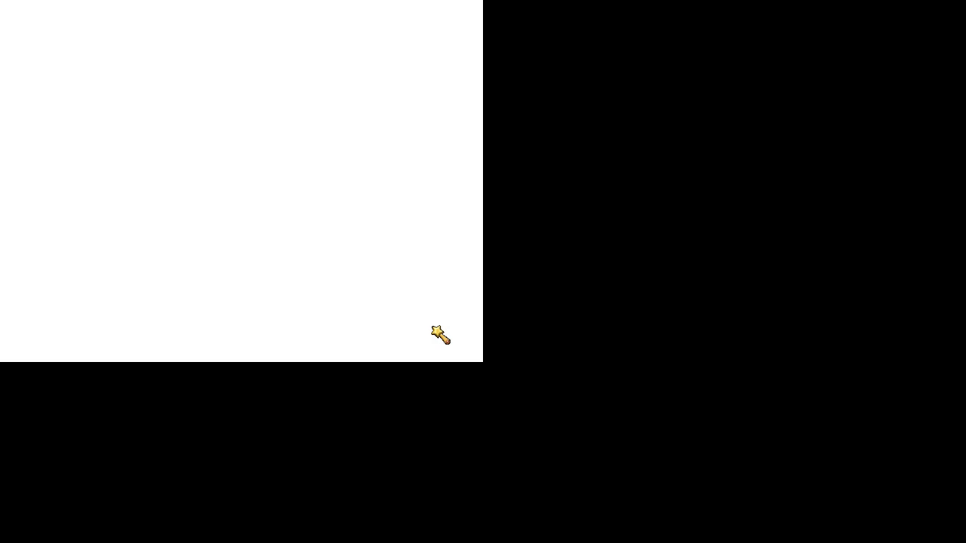
mouse_move(350, 212)
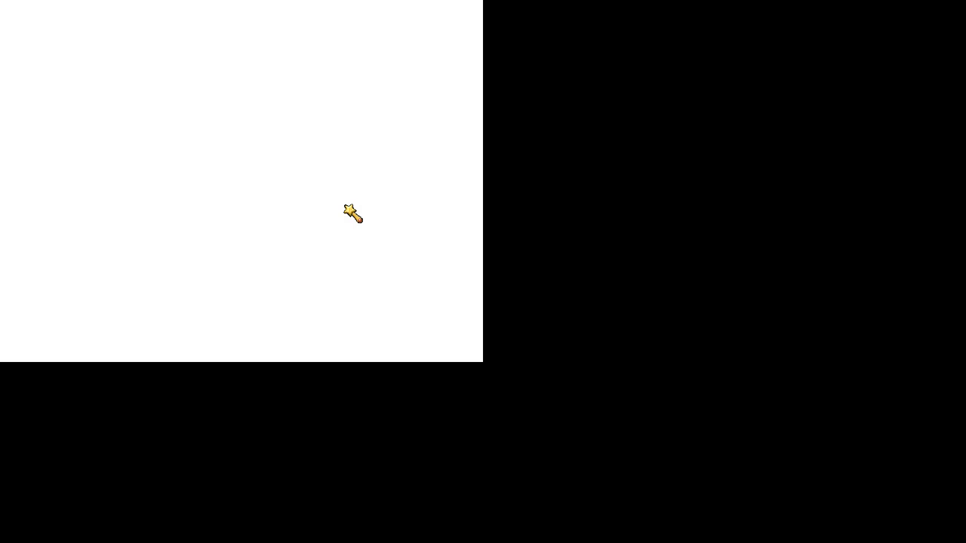
mouse_move(410, 344)
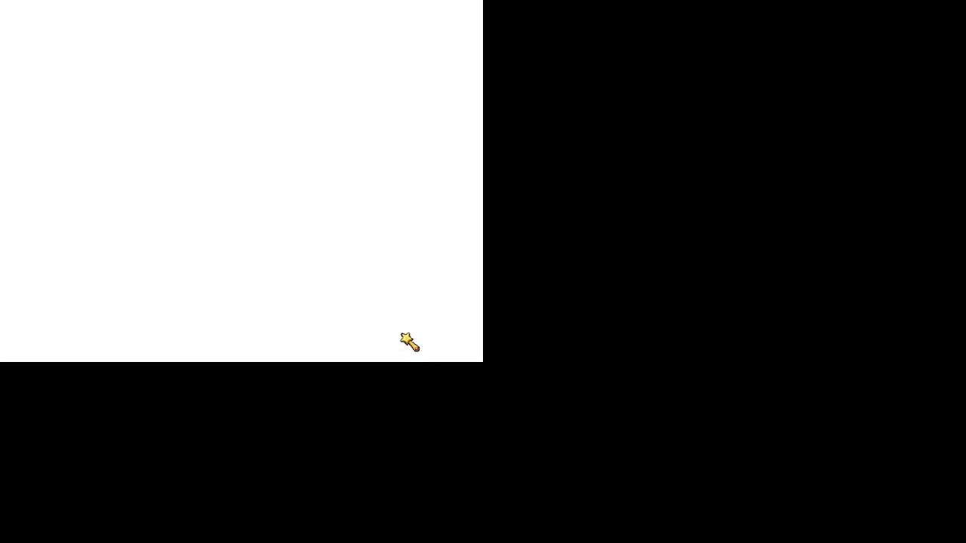
mouse_move(420, 362)
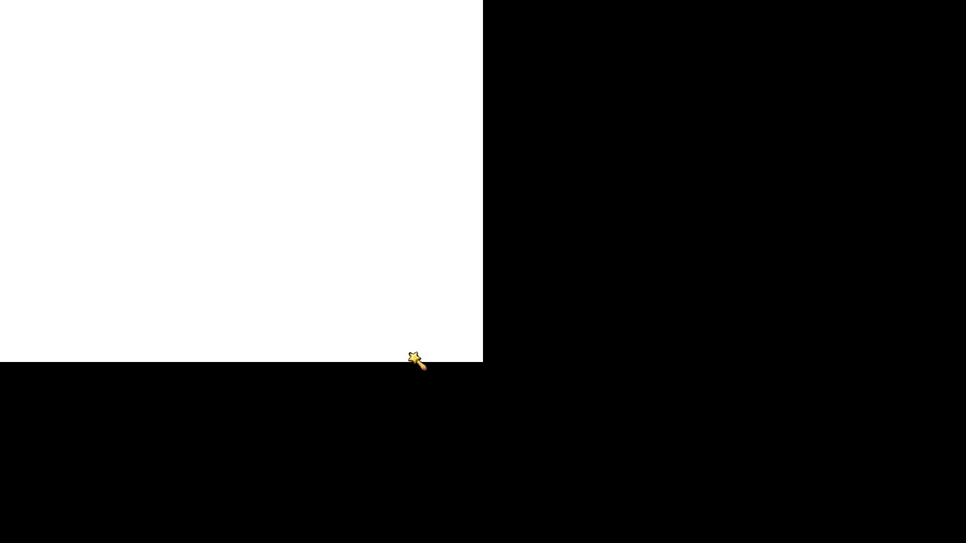
mouse_move(441, 347)
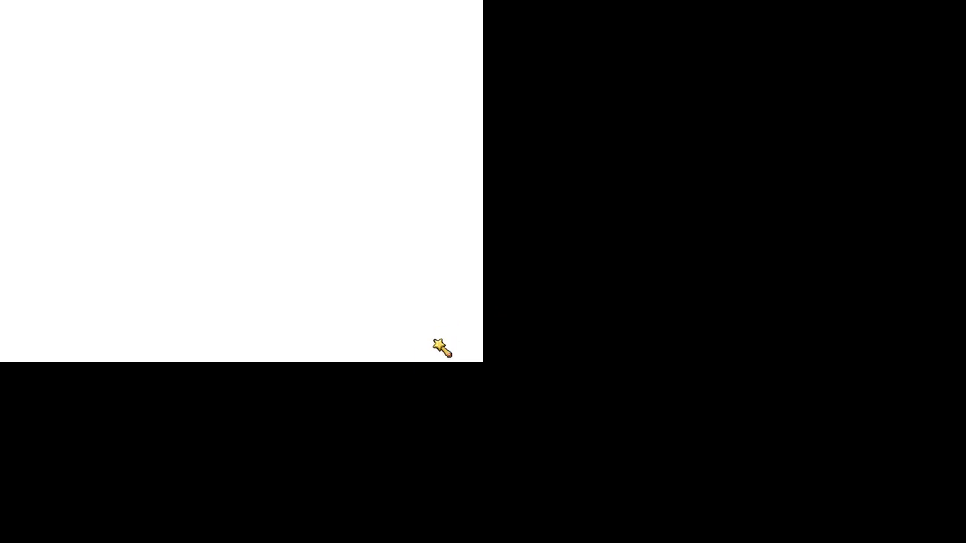
mouse_move(323, 73)
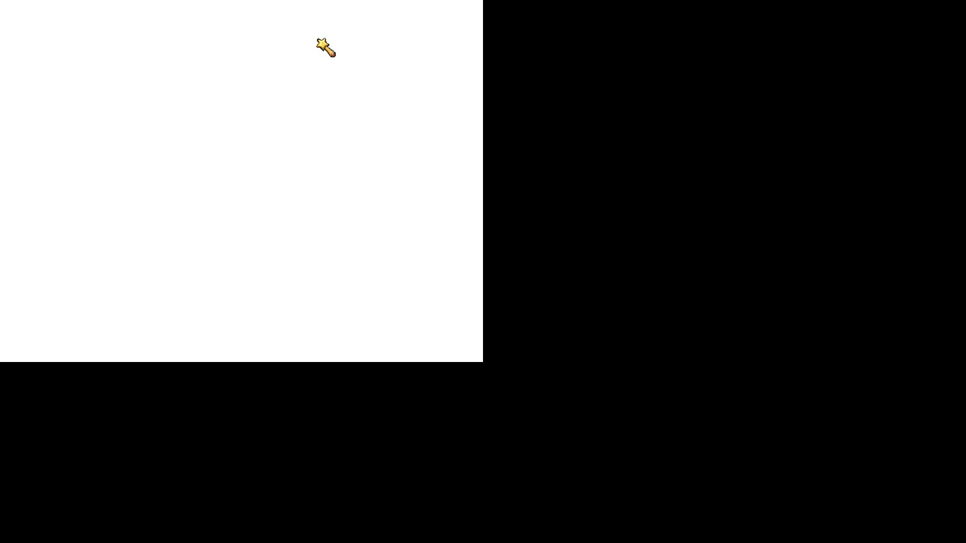
mouse_move(365, 46)
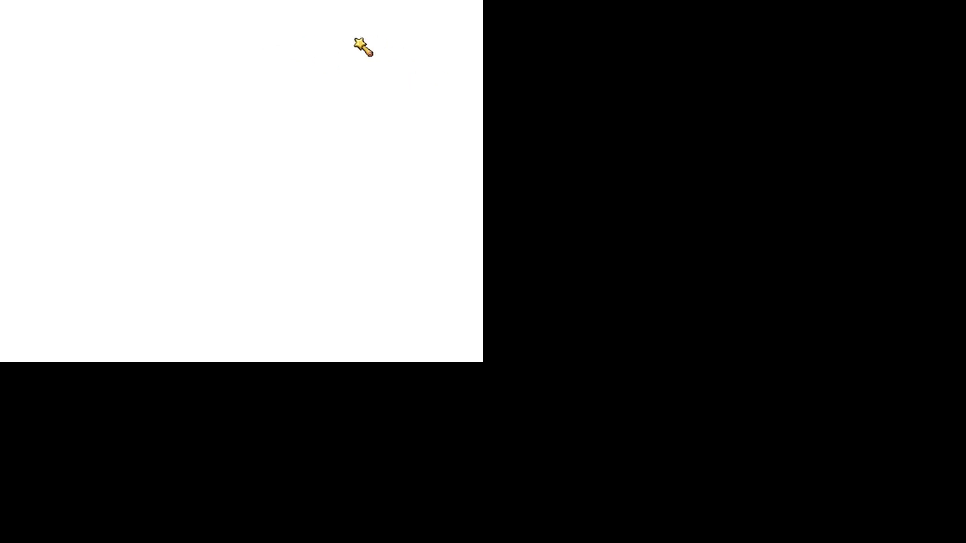
mouse_move(378, 332)
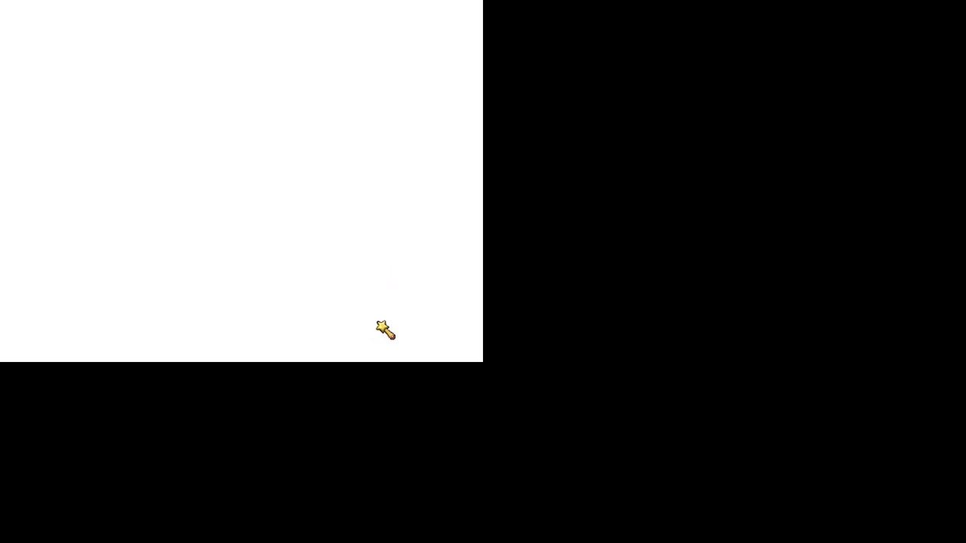
mouse_move(386, 335)
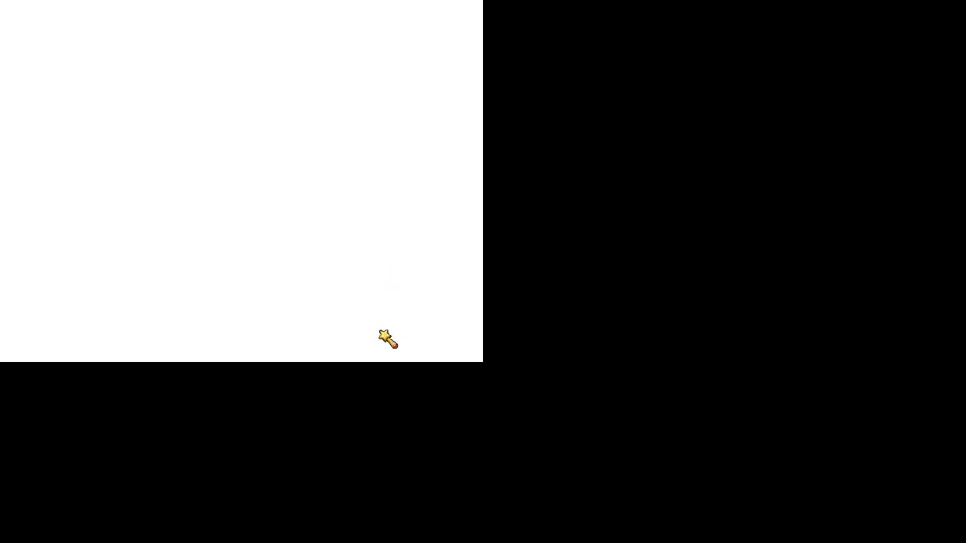
mouse_move(280, 338)
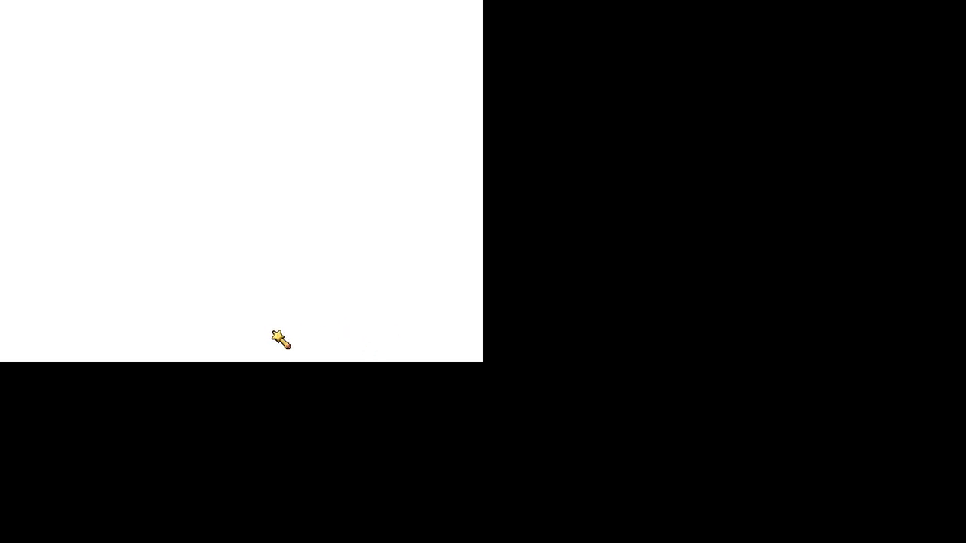
mouse_move(293, 349)
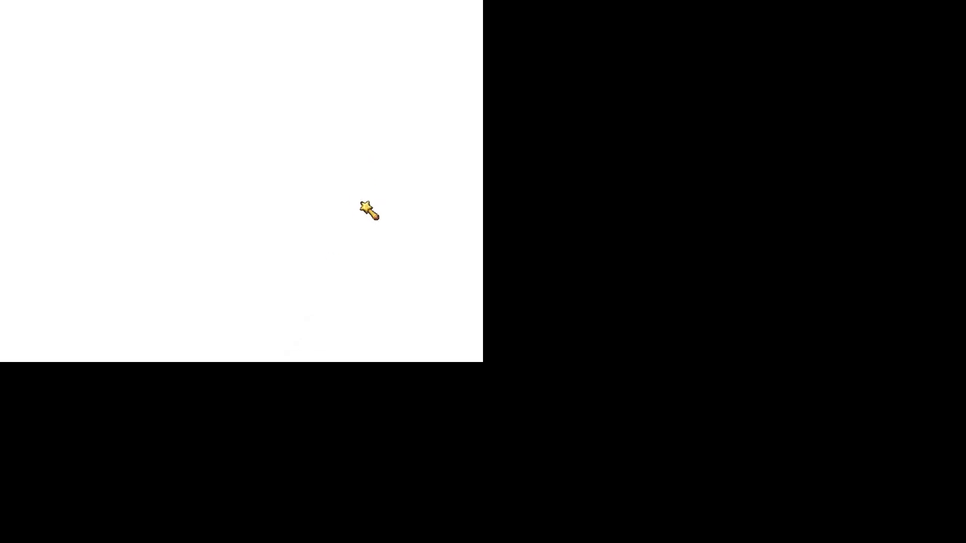
mouse_move(301, 250)
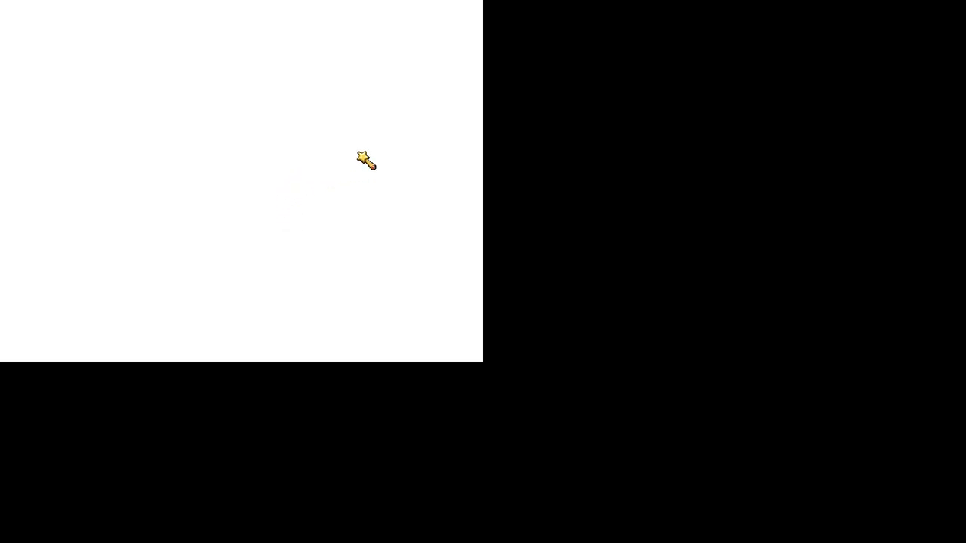
mouse_move(377, 127)
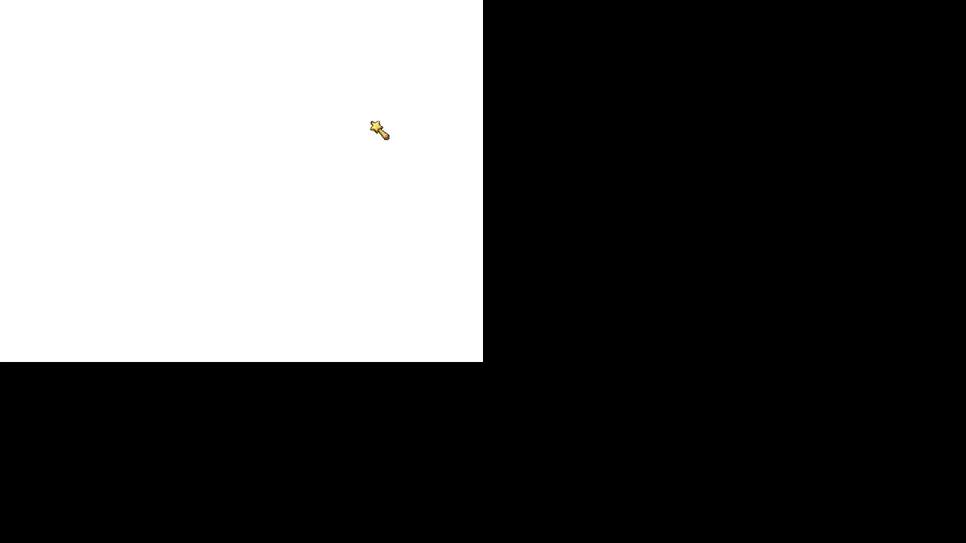
mouse_move(308, 178)
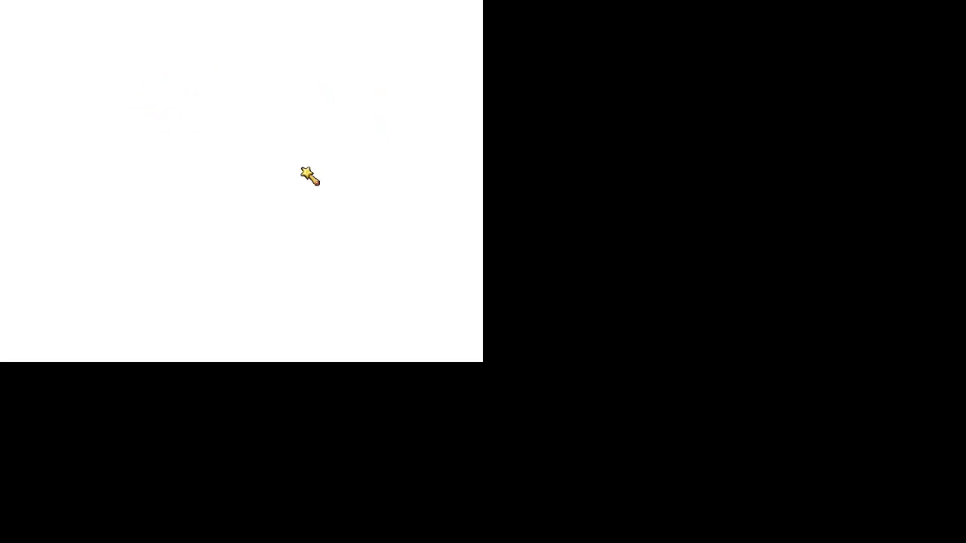
mouse_move(469, 344)
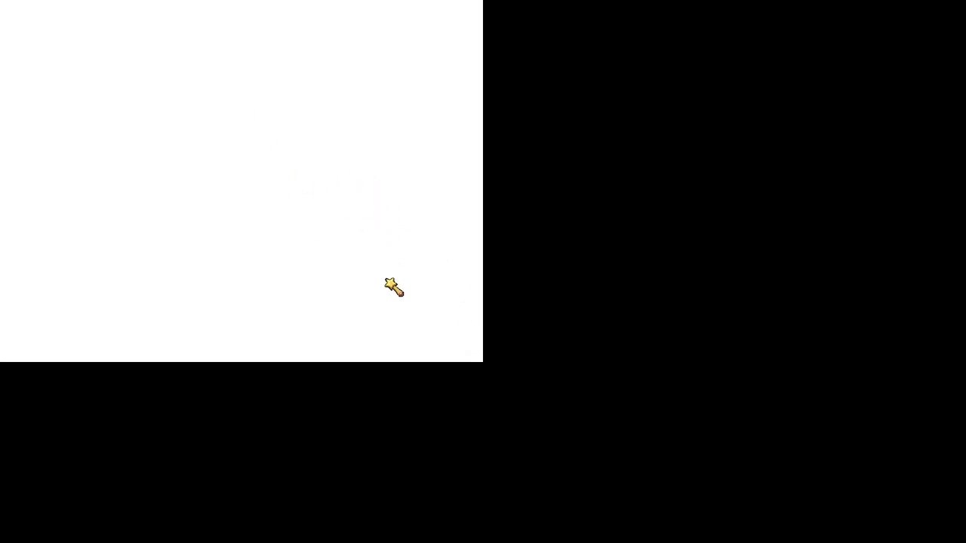
mouse_move(243, 208)
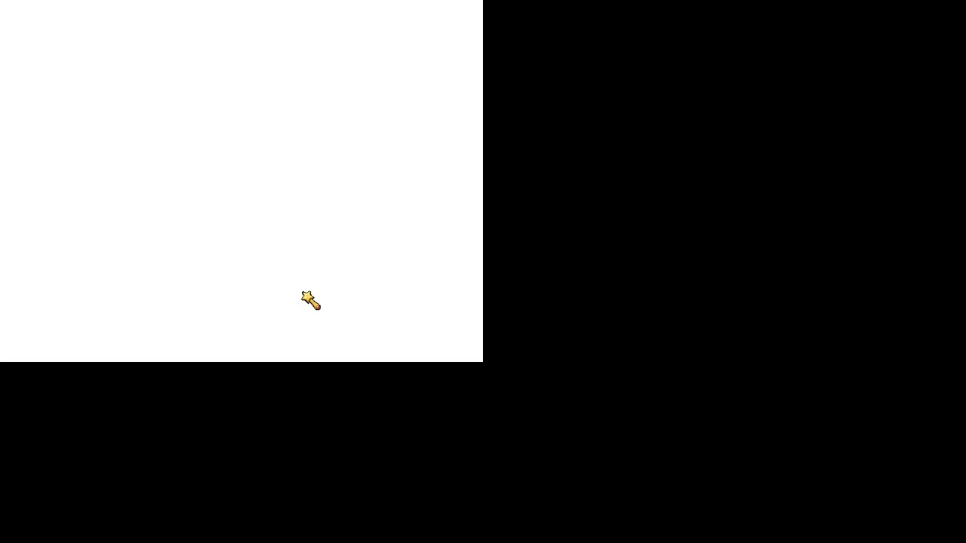
mouse_move(301, 286)
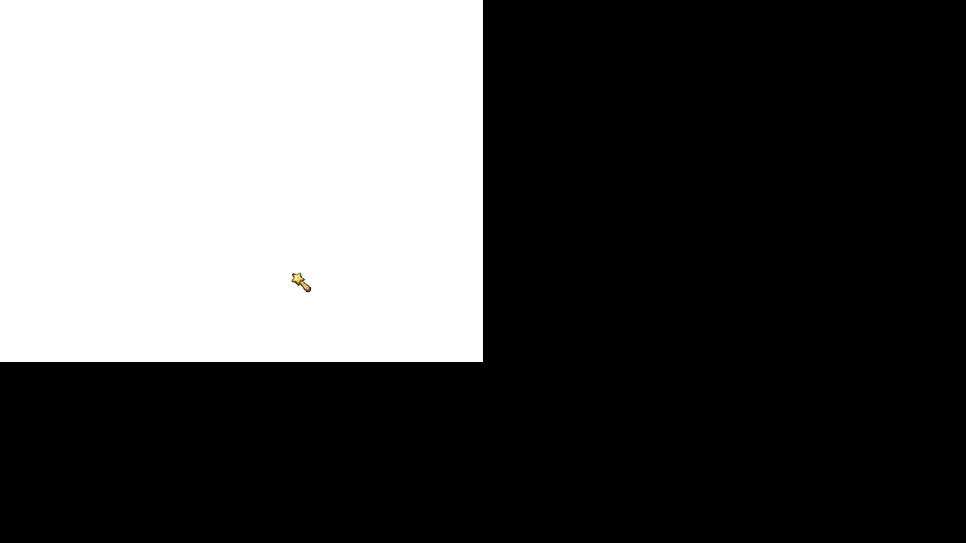
mouse_move(310, 241)
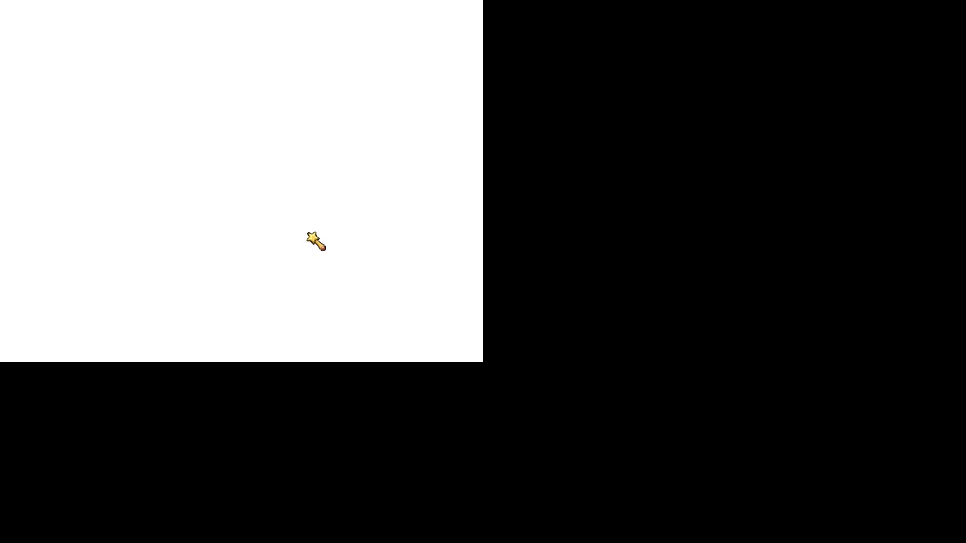
mouse_move(320, 243)
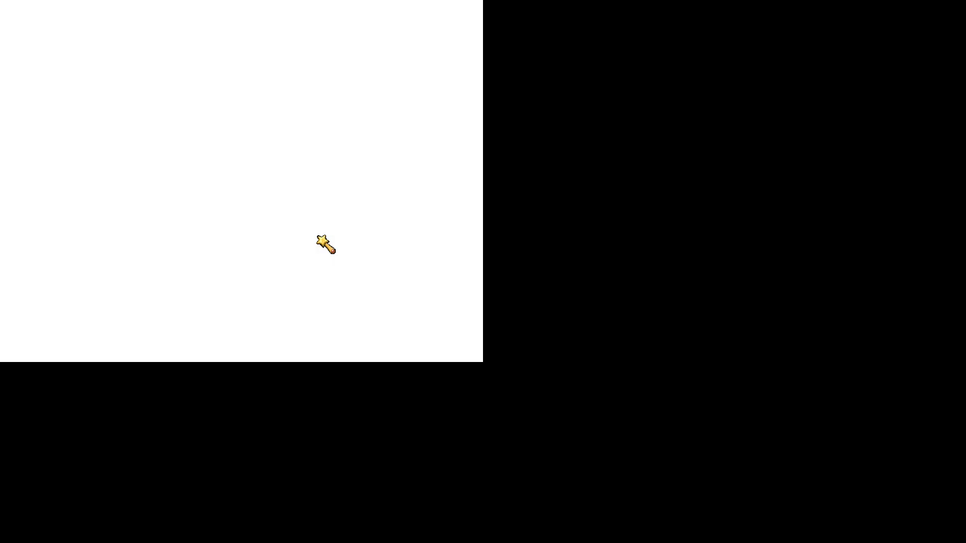
mouse_move(385, 83)
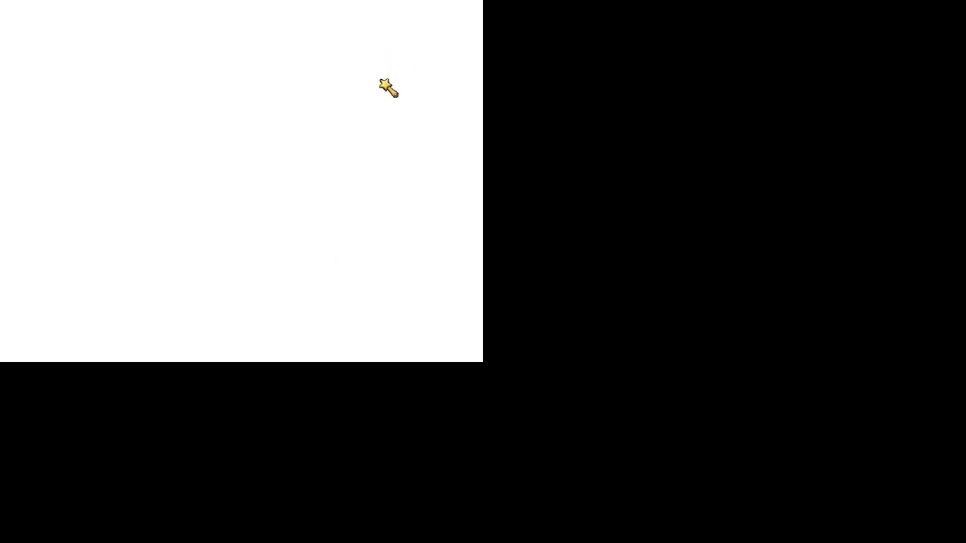
mouse_move(365, 197)
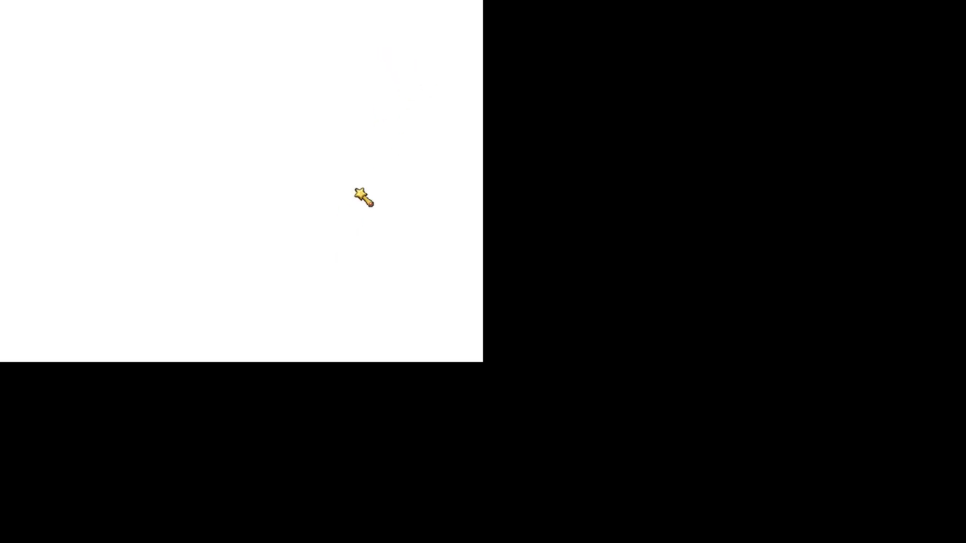
mouse_move(391, 234)
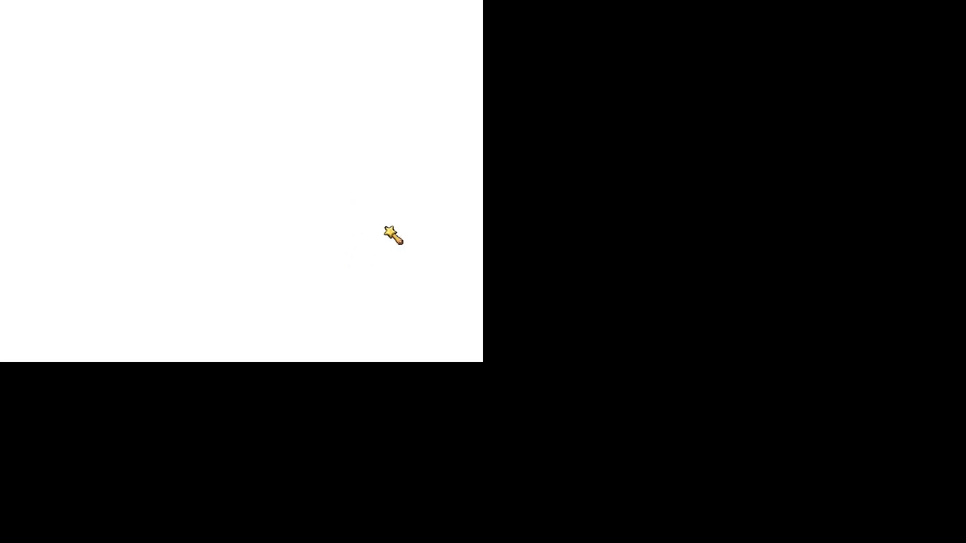
mouse_move(369, 96)
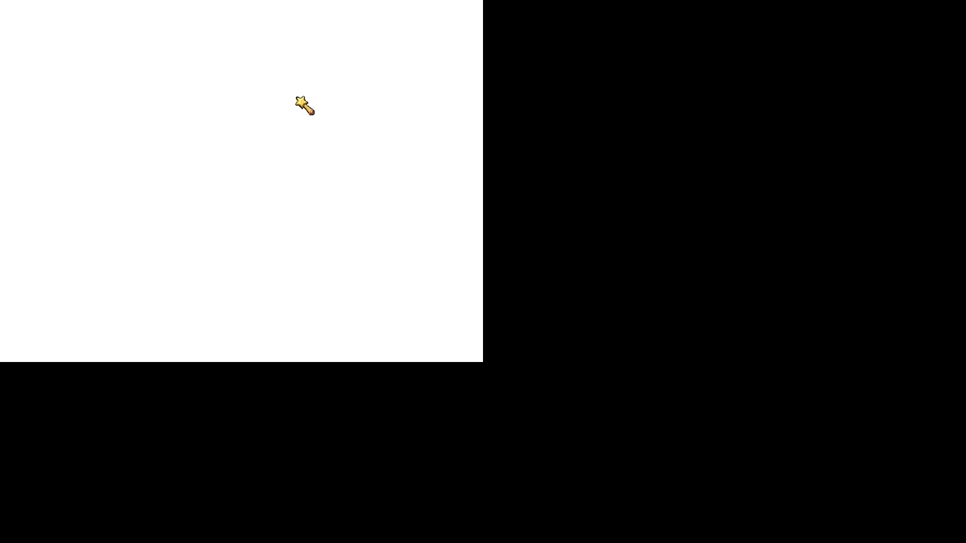
mouse_move(239, 218)
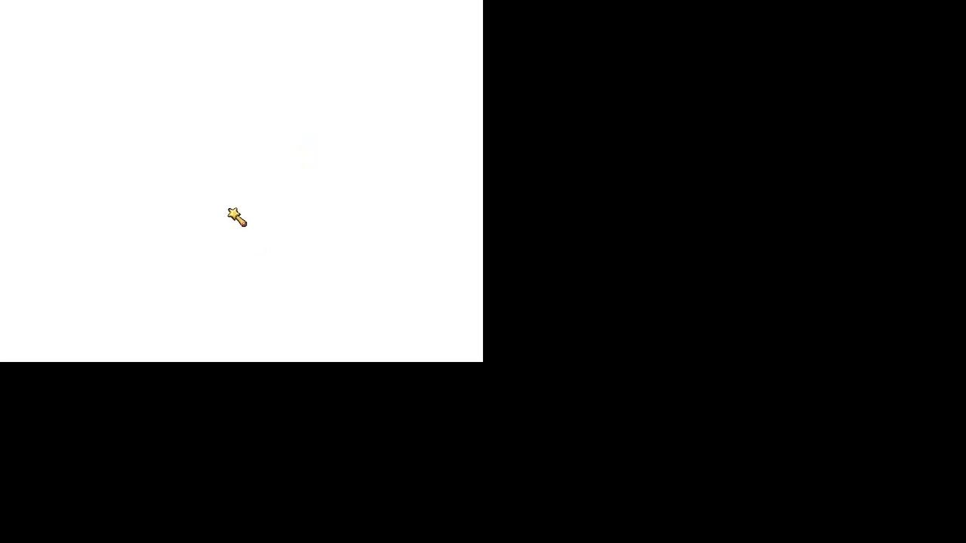
mouse_move(421, 214)
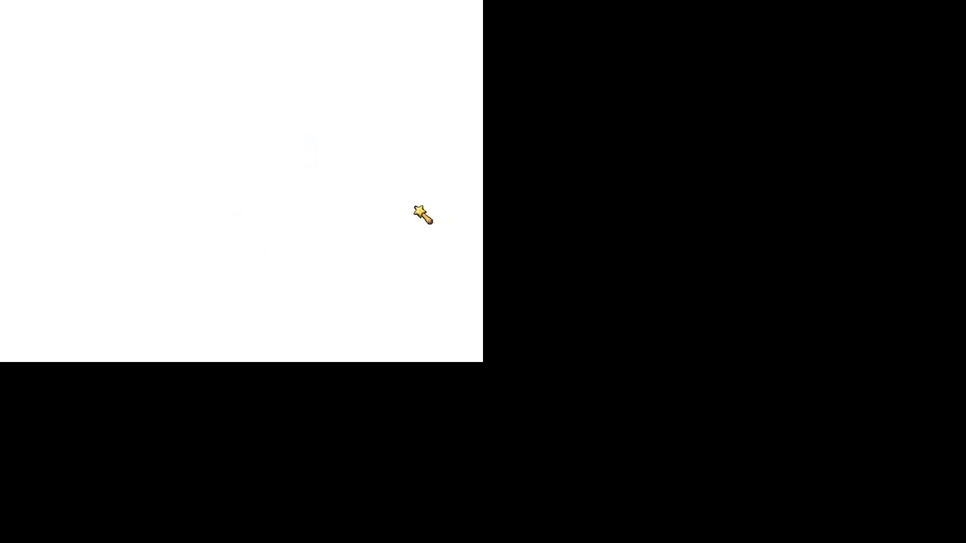
mouse_move(281, 118)
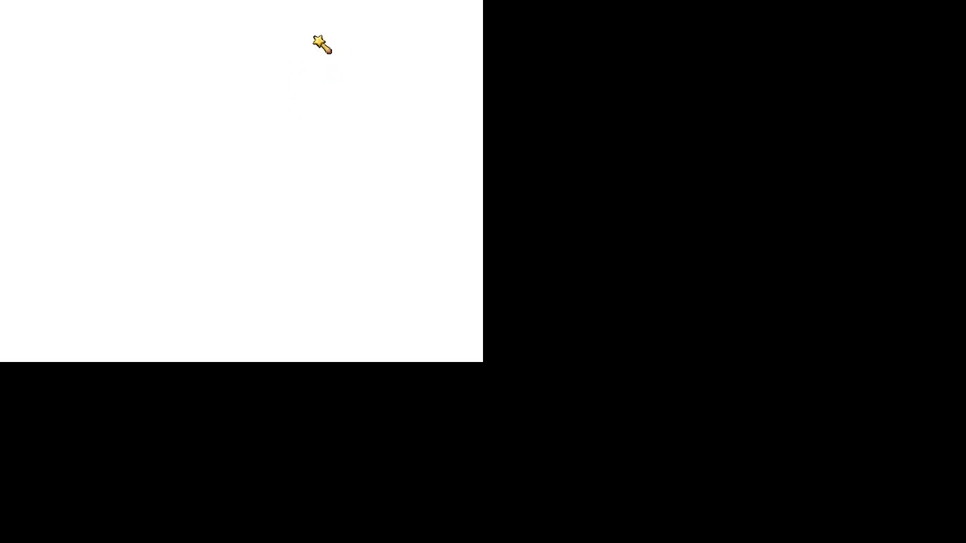
mouse_move(428, 188)
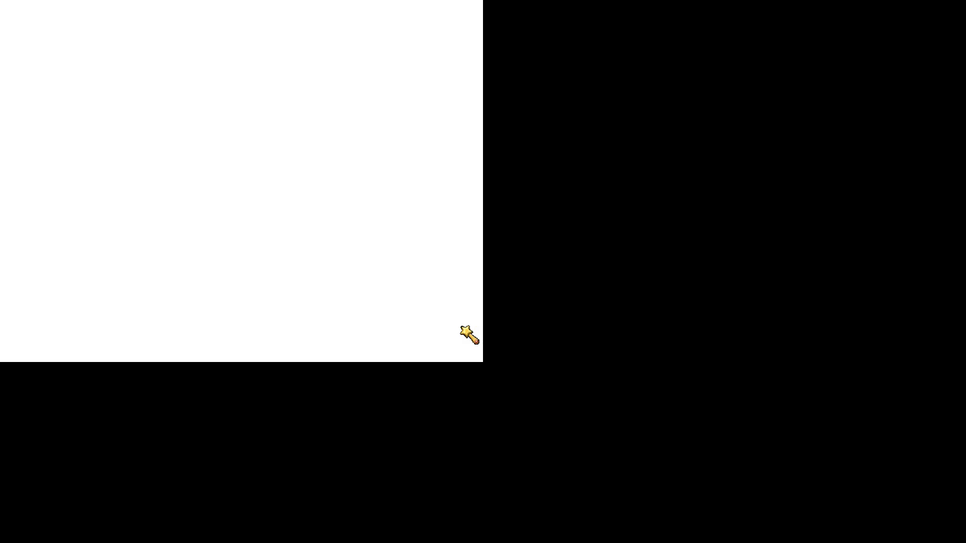
mouse_move(452, 361)
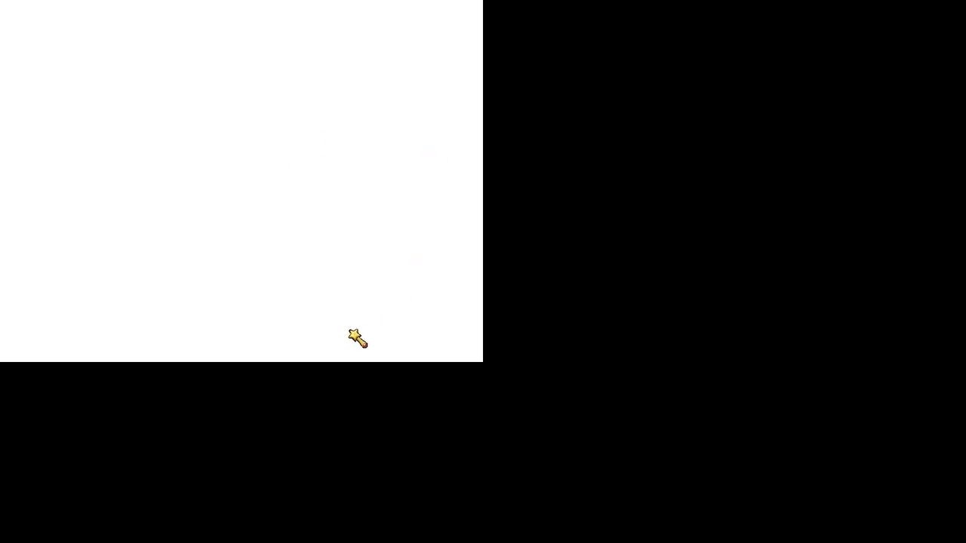
mouse_move(361, 332)
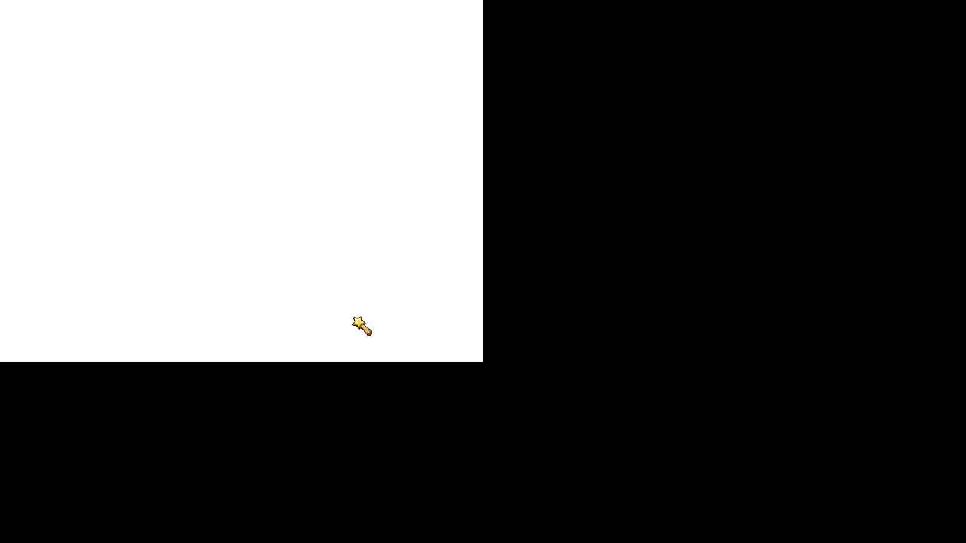
mouse_move(430, 332)
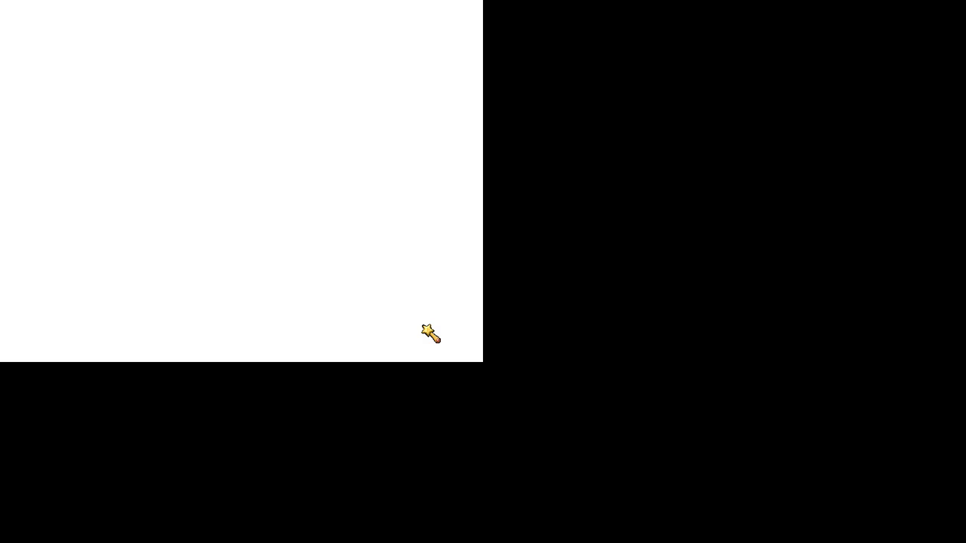
mouse_move(438, 338)
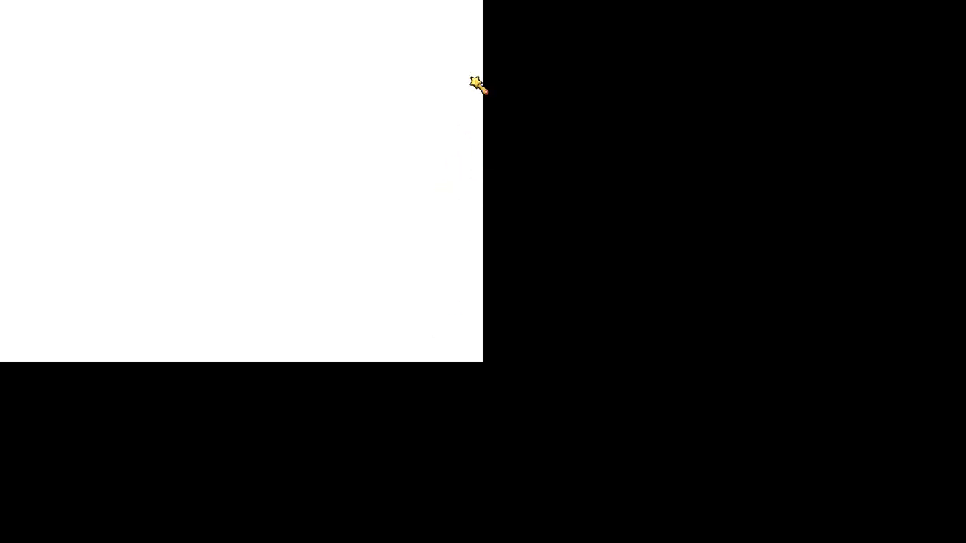
mouse_move(423, 57)
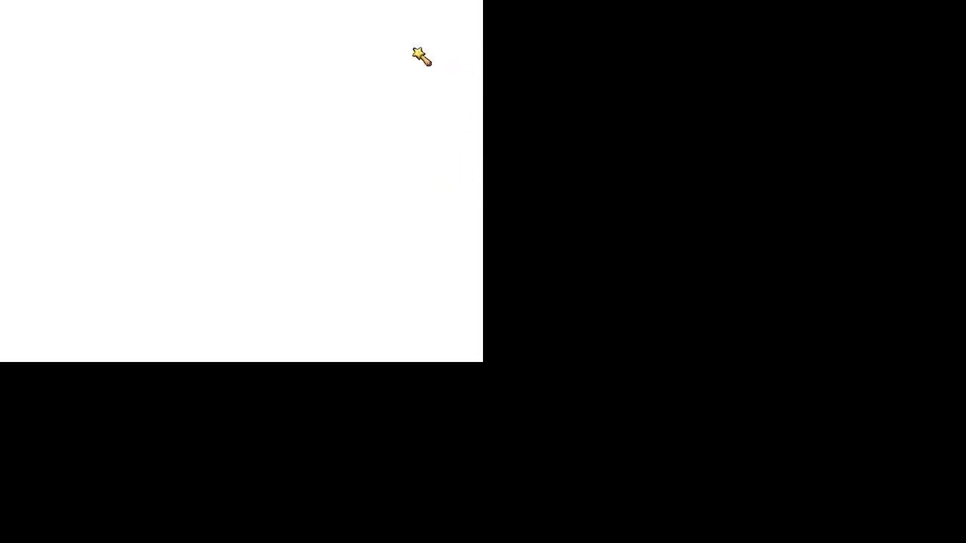
mouse_move(326, 284)
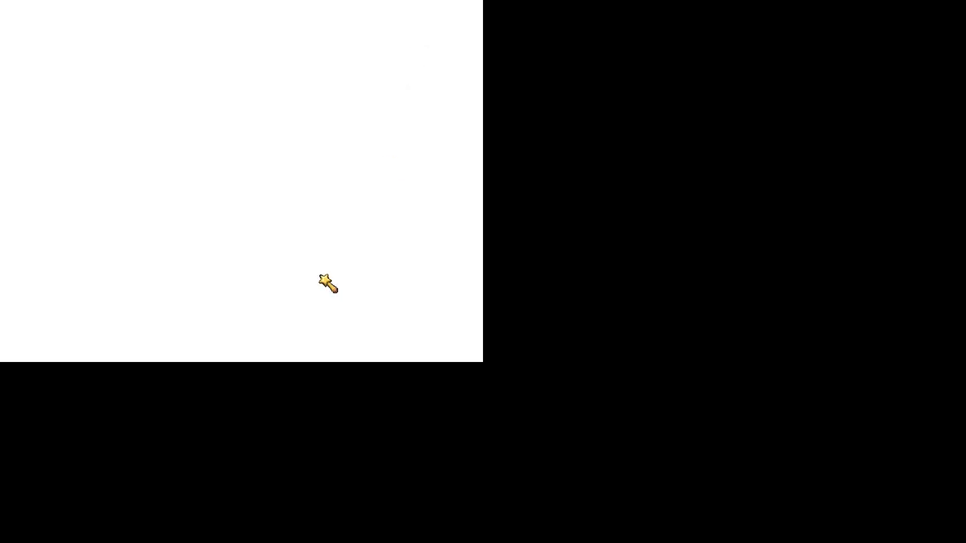
mouse_move(208, 347)
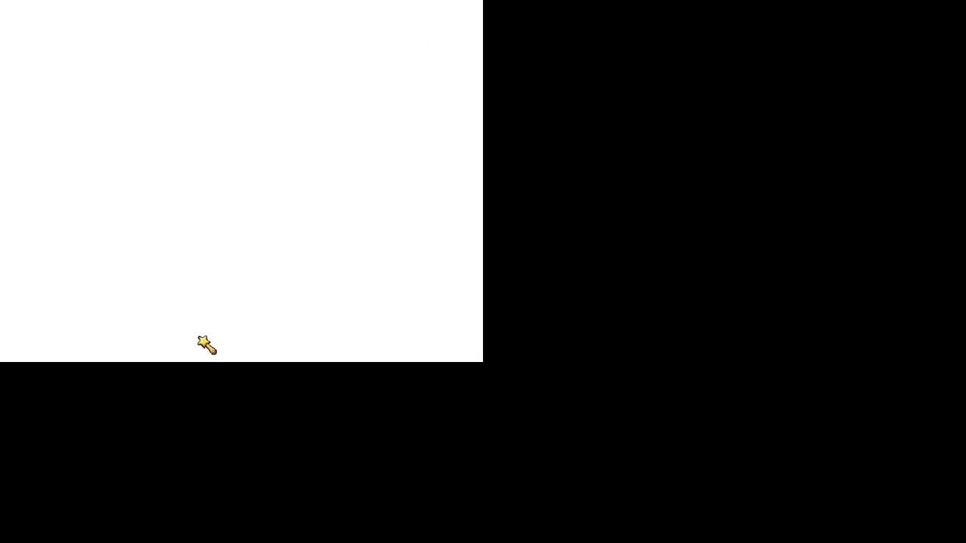
mouse_move(460, 340)
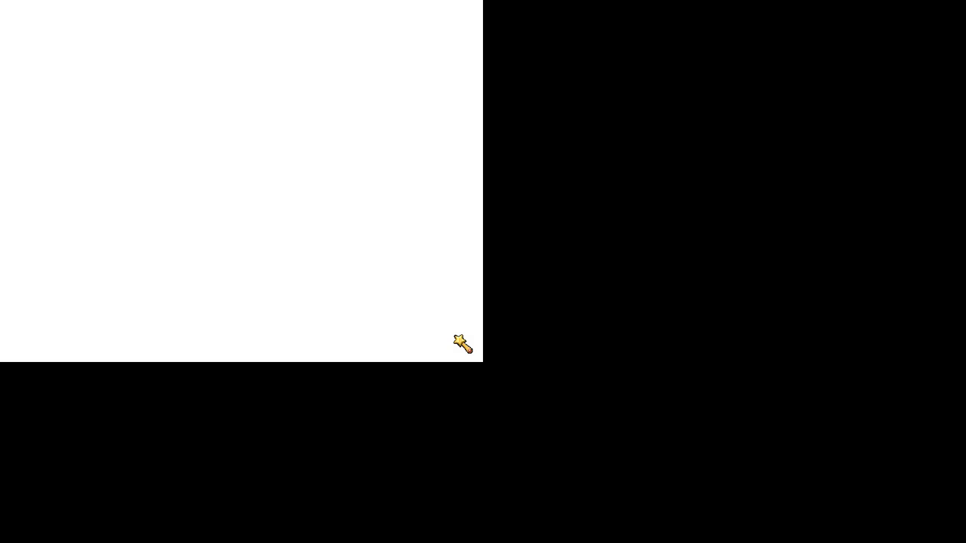
mouse_move(365, 136)
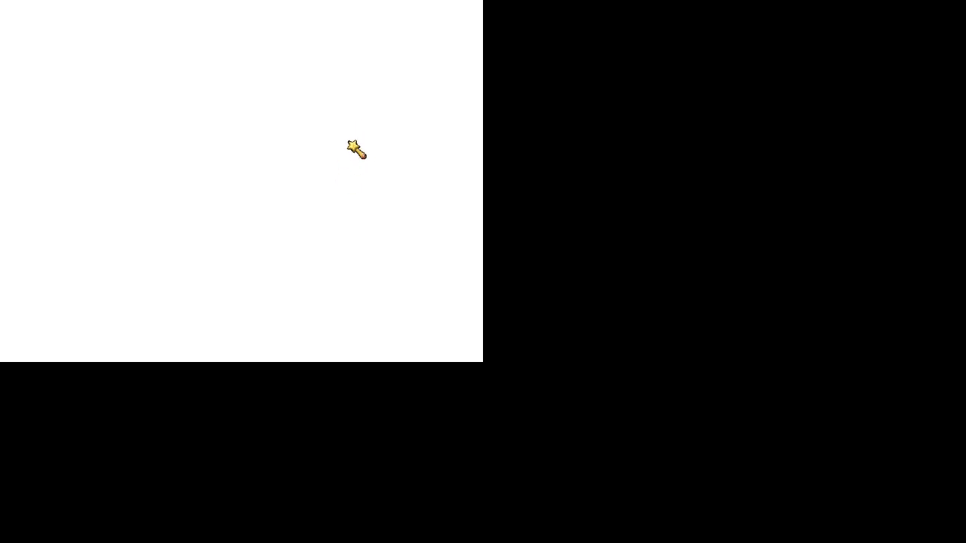
mouse_move(361, 166)
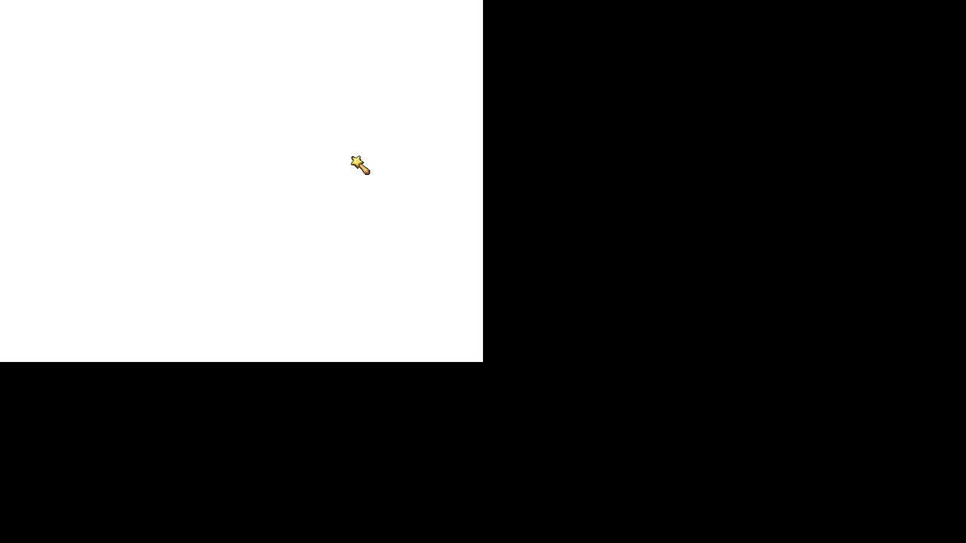
mouse_move(350, 210)
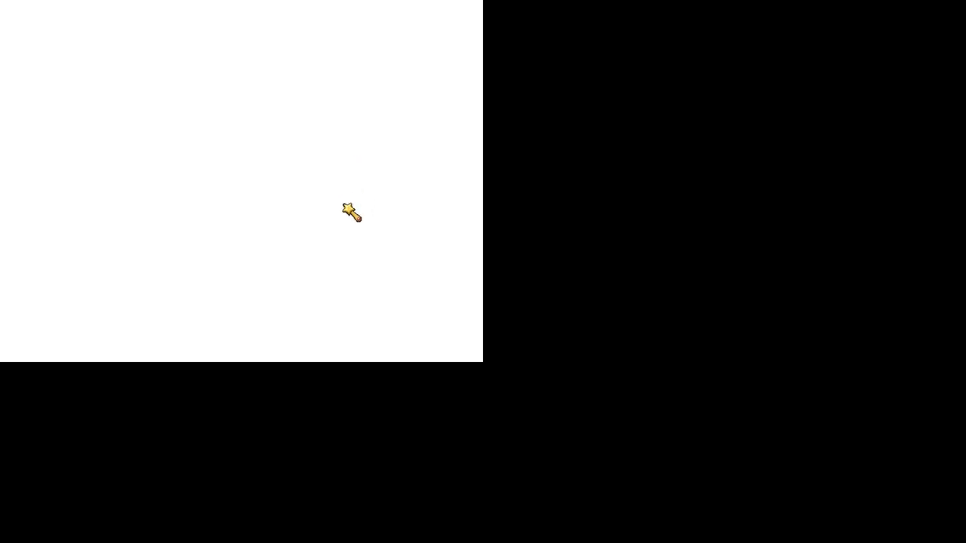
mouse_move(401, 263)
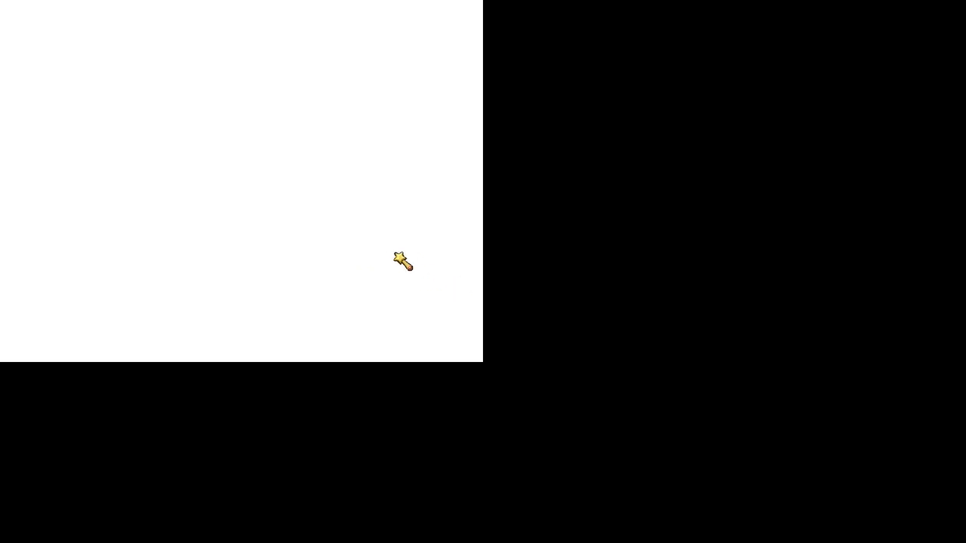
mouse_move(465, 355)
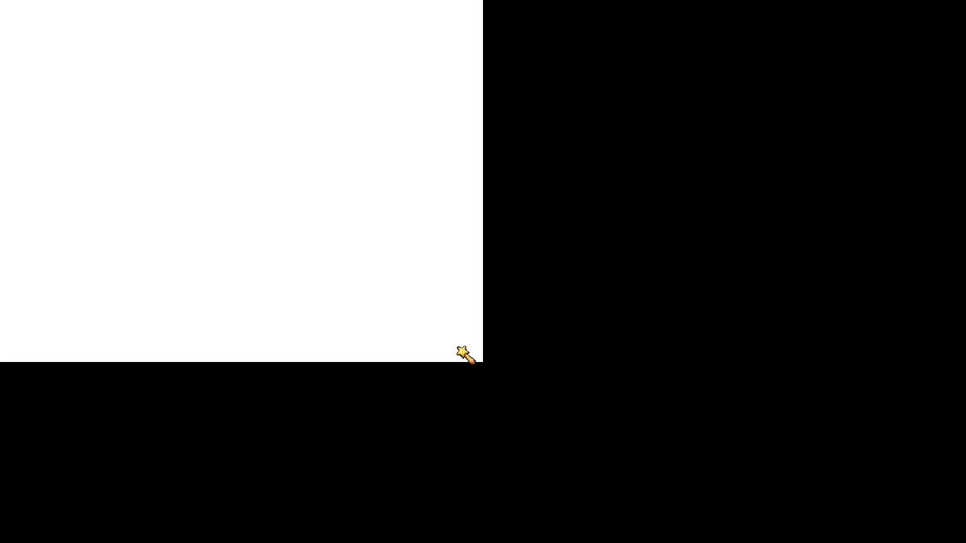
mouse_move(189, 143)
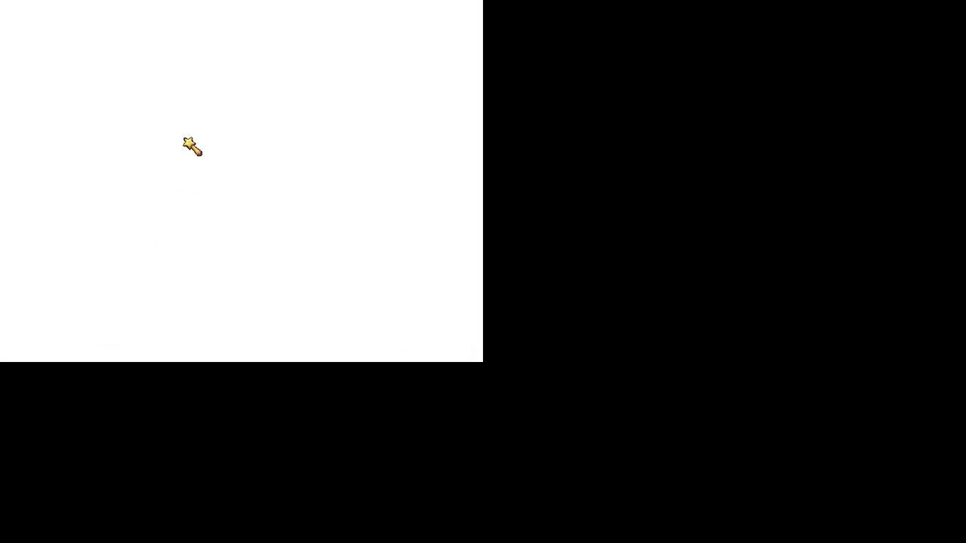
mouse_move(391, 121)
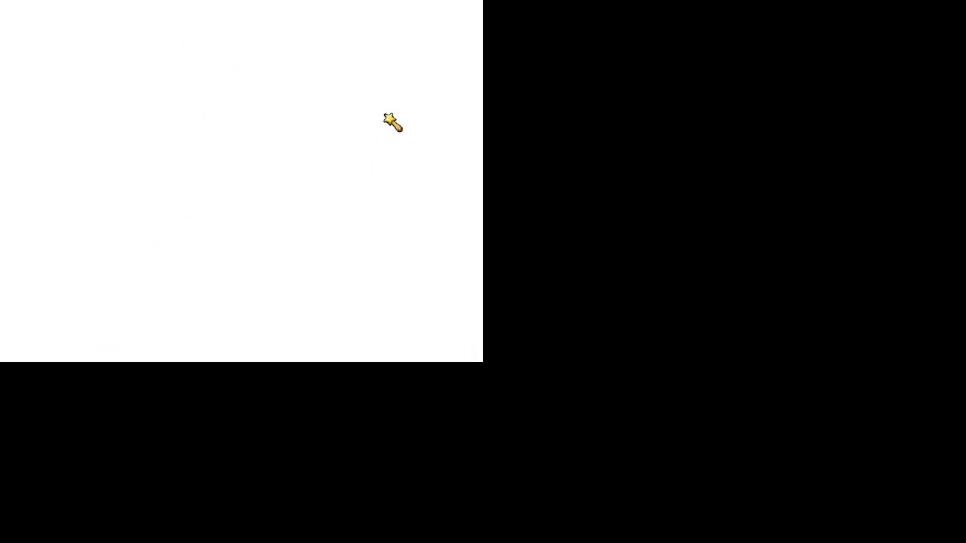
mouse_move(415, 249)
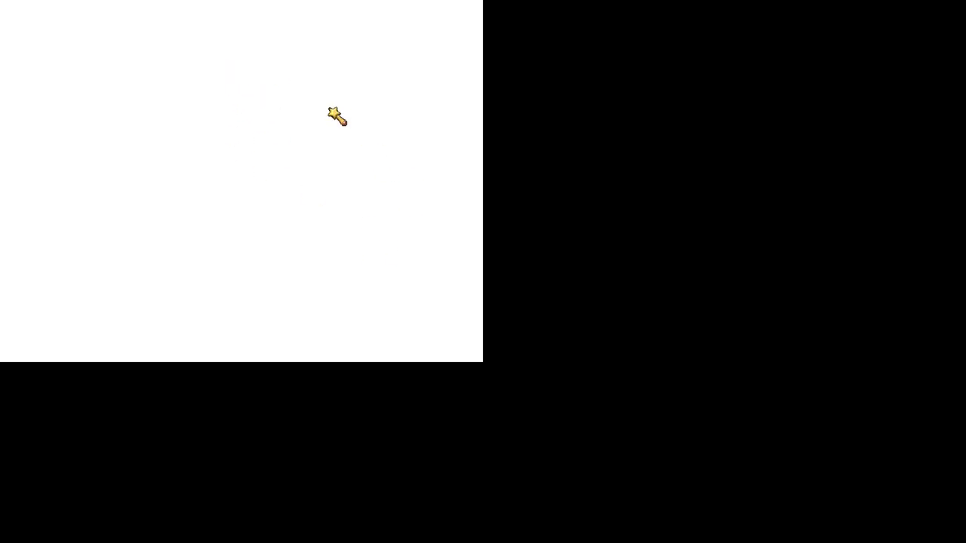
mouse_move(350, 124)
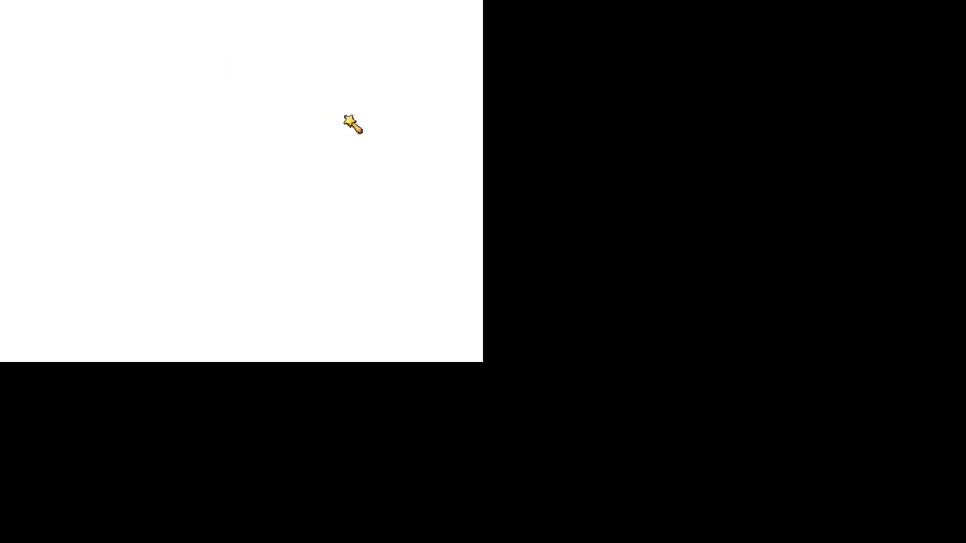
mouse_move(351, 120)
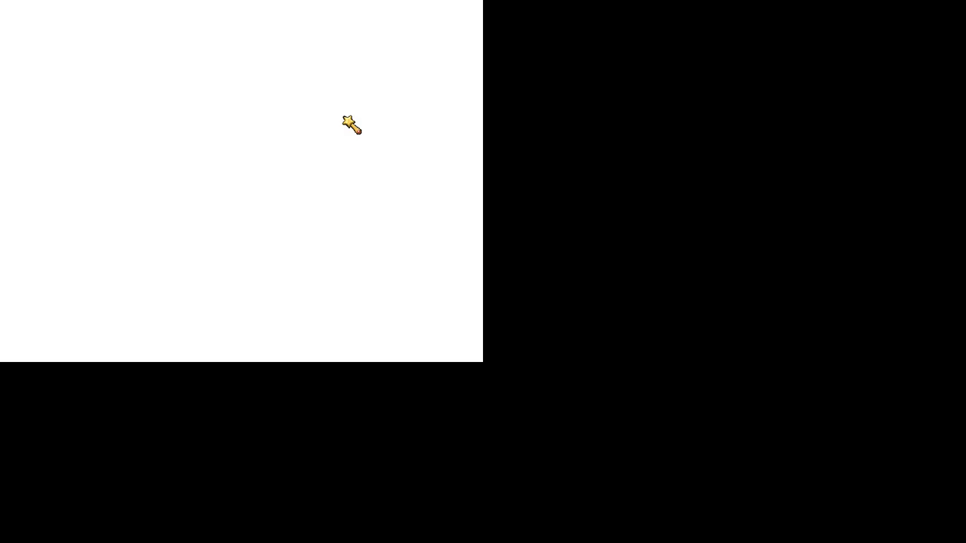
mouse_move(476, 324)
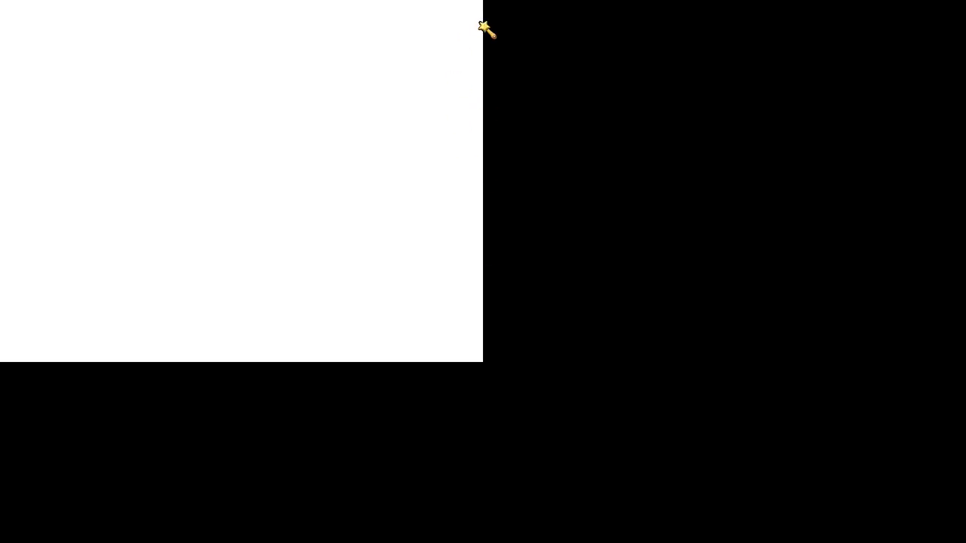
mouse_move(365, 136)
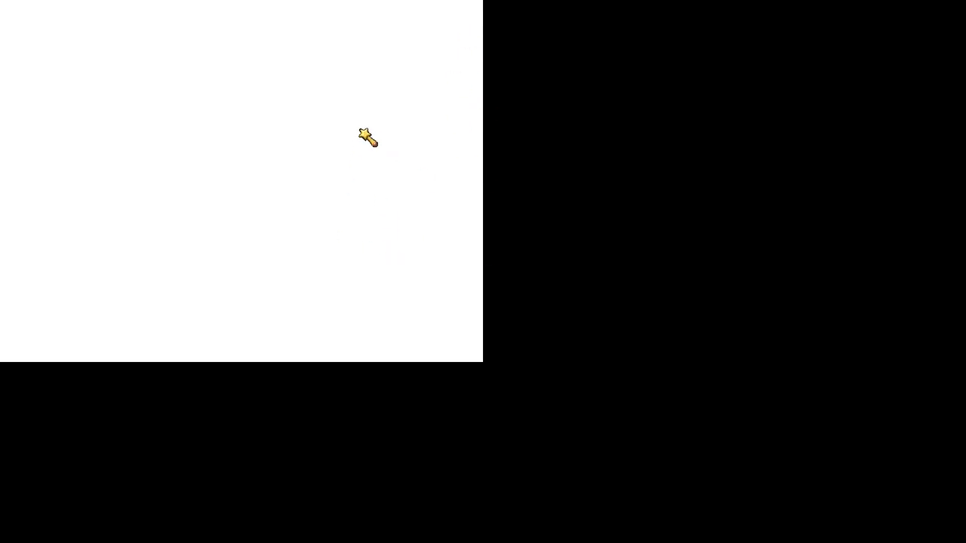
mouse_move(441, 369)
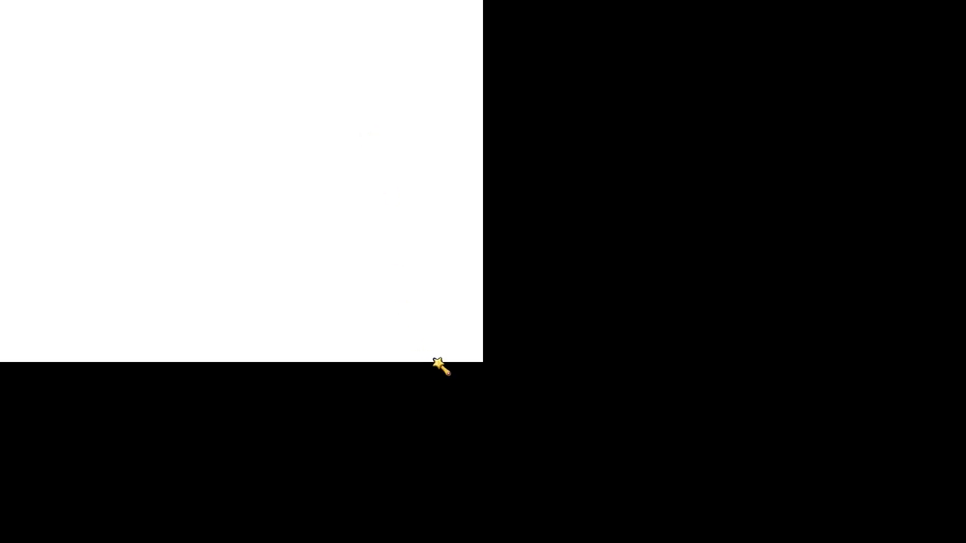
mouse_move(490, 8)
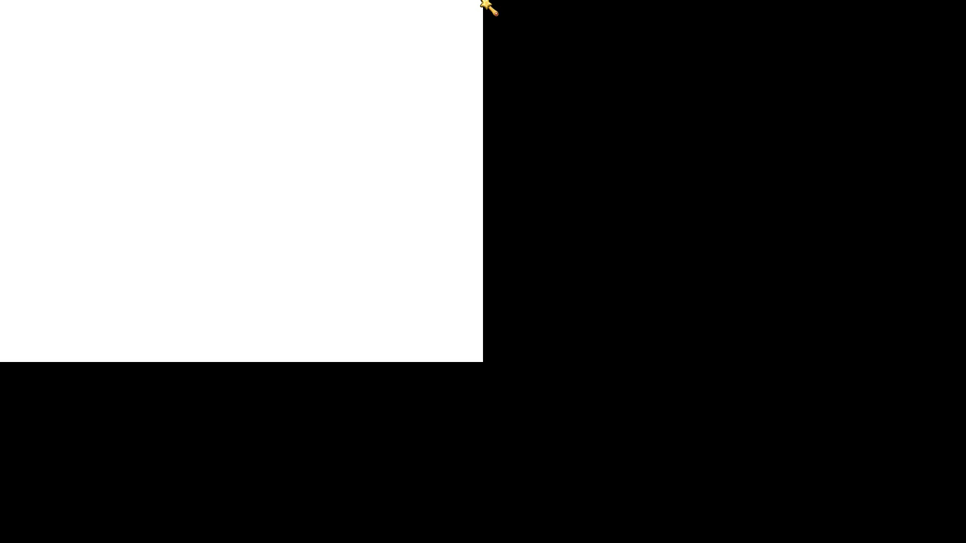
mouse_move(437, 105)
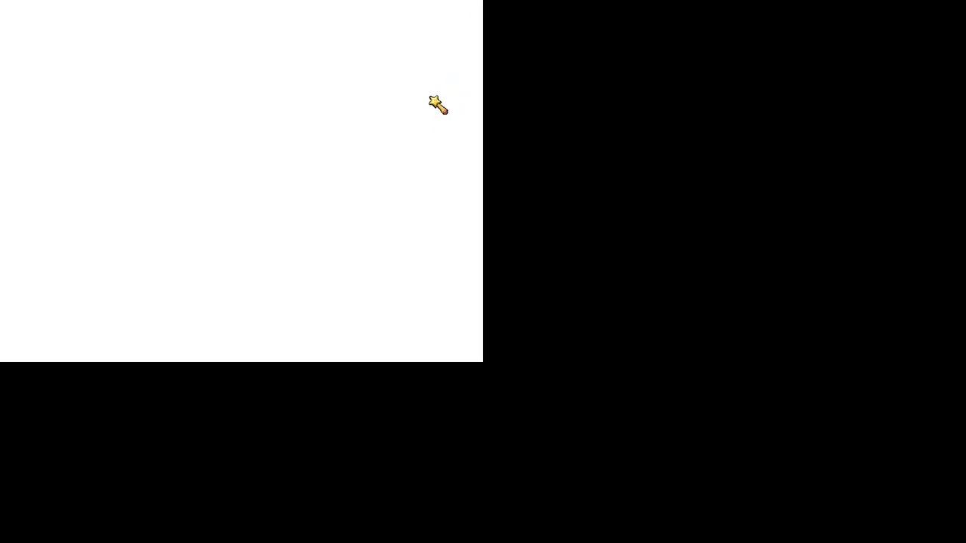
mouse_move(308, 8)
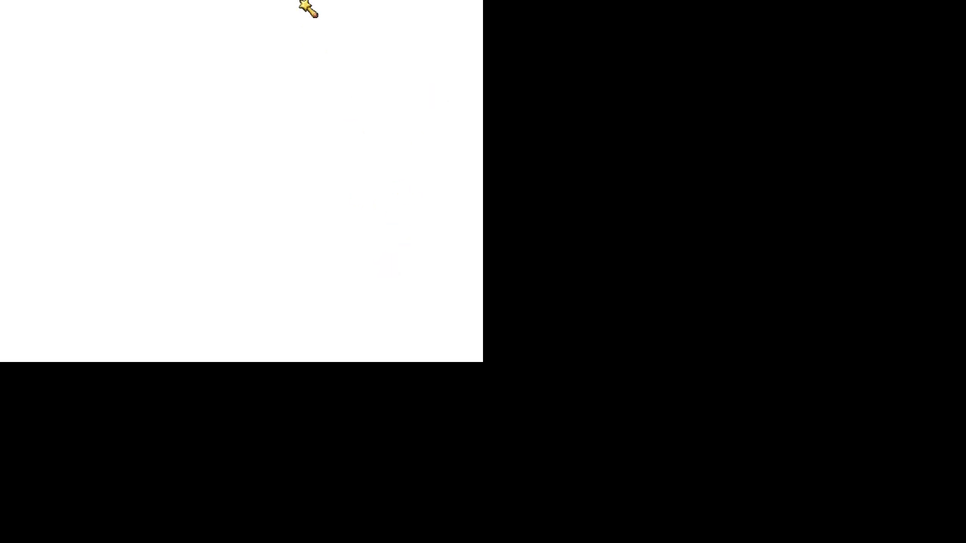
mouse_move(443, 229)
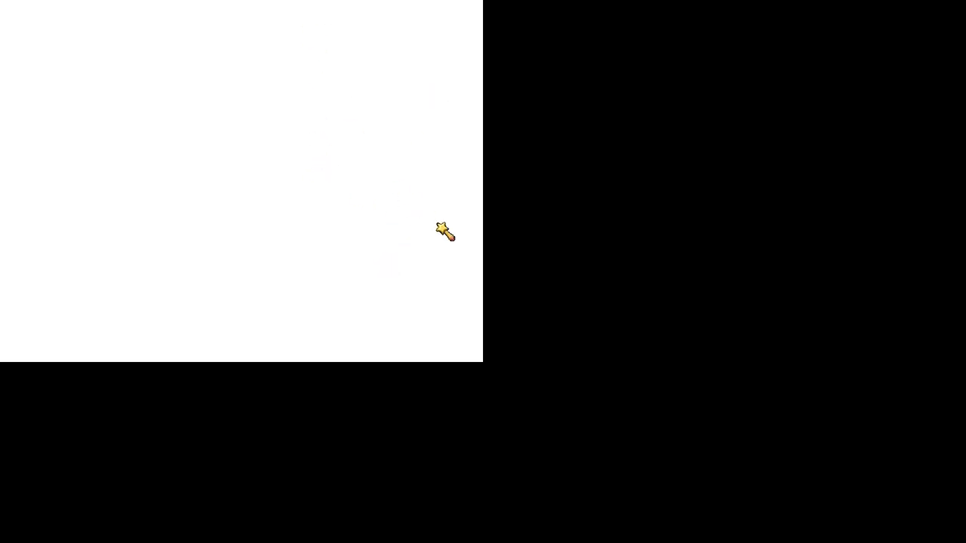
mouse_move(406, 180)
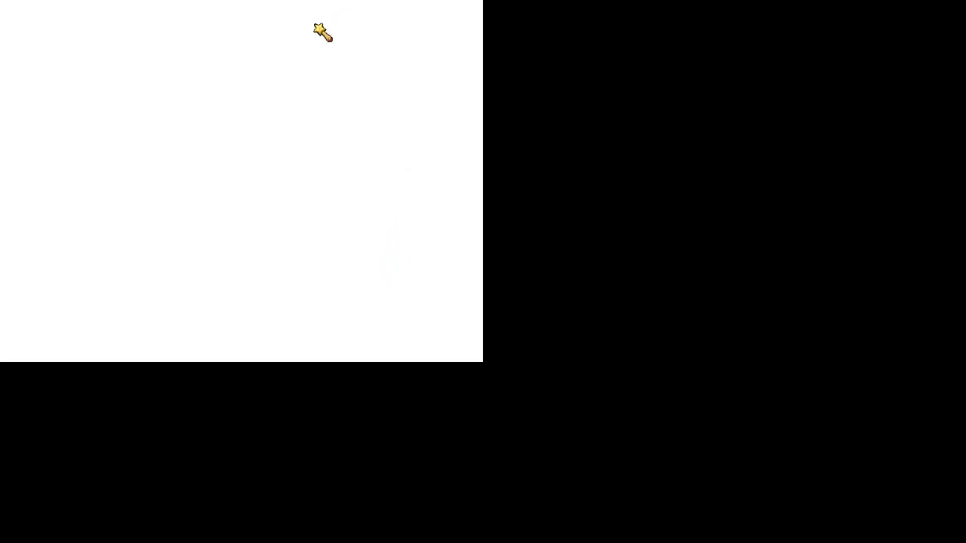
mouse_move(335, 165)
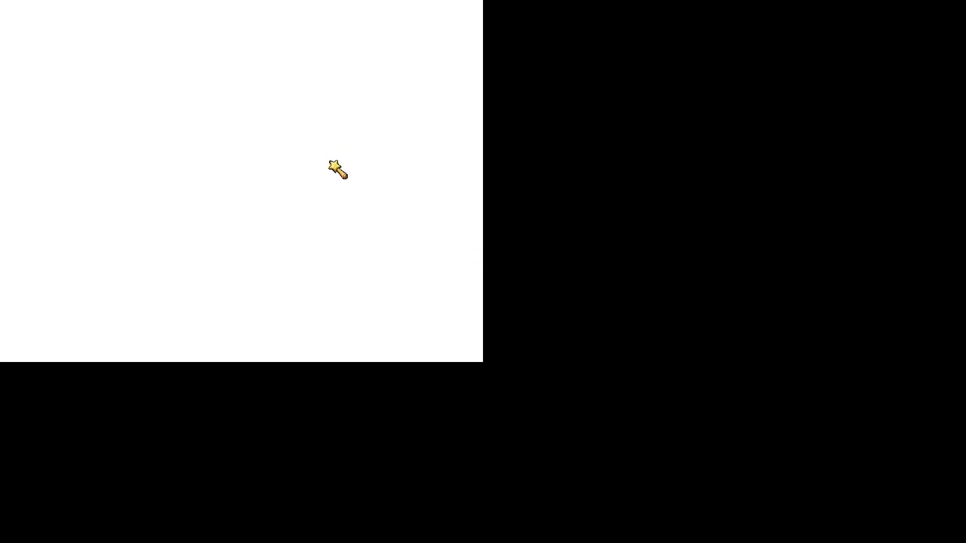
mouse_move(476, 268)
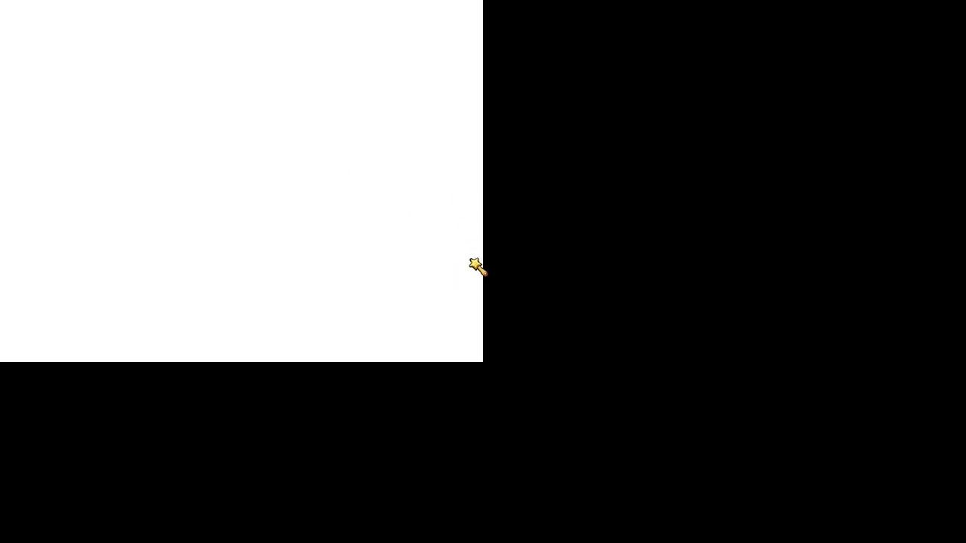
mouse_move(477, 268)
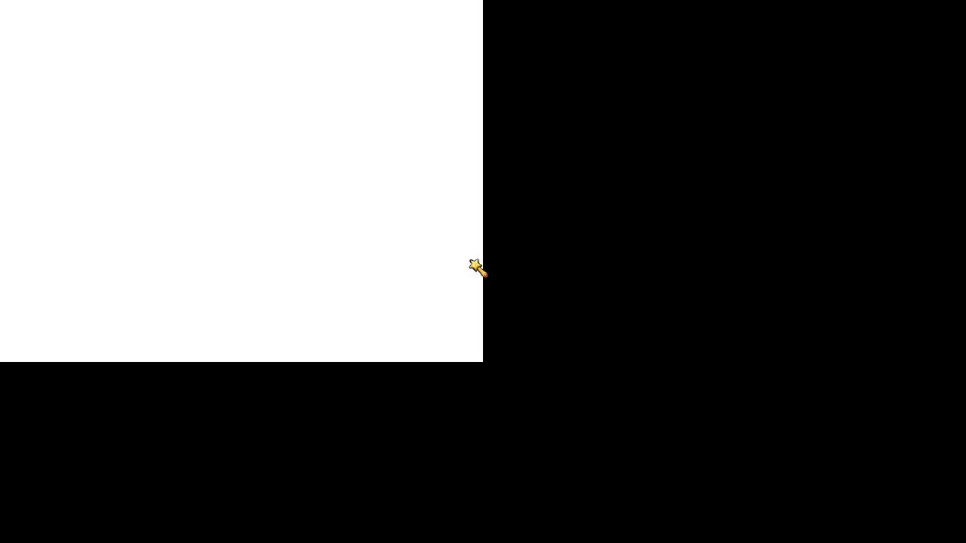
mouse_move(360, 324)
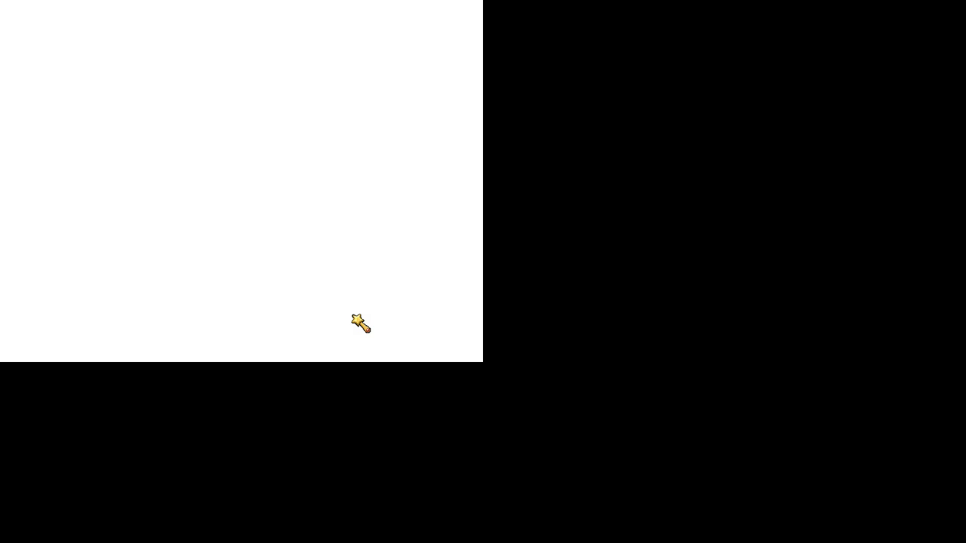
mouse_move(200, 178)
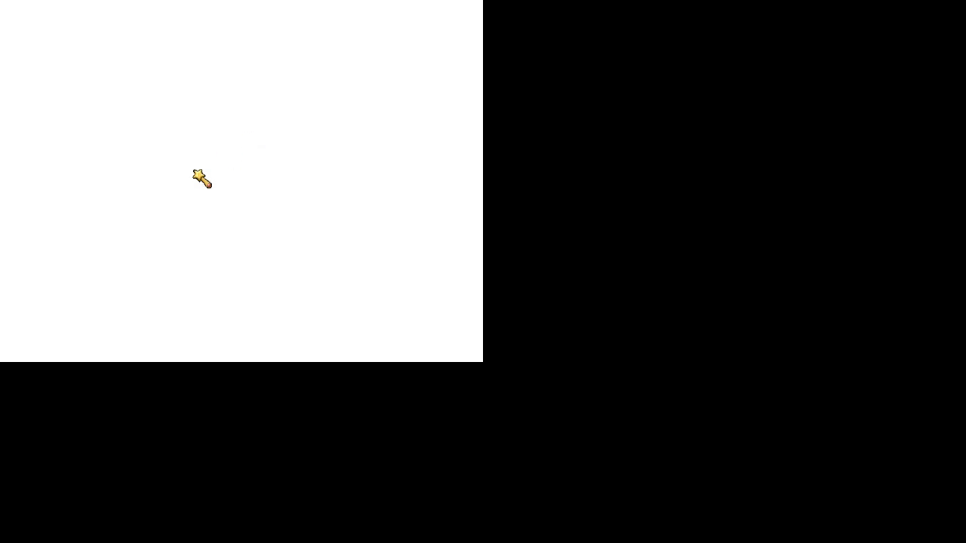
mouse_move(193, 151)
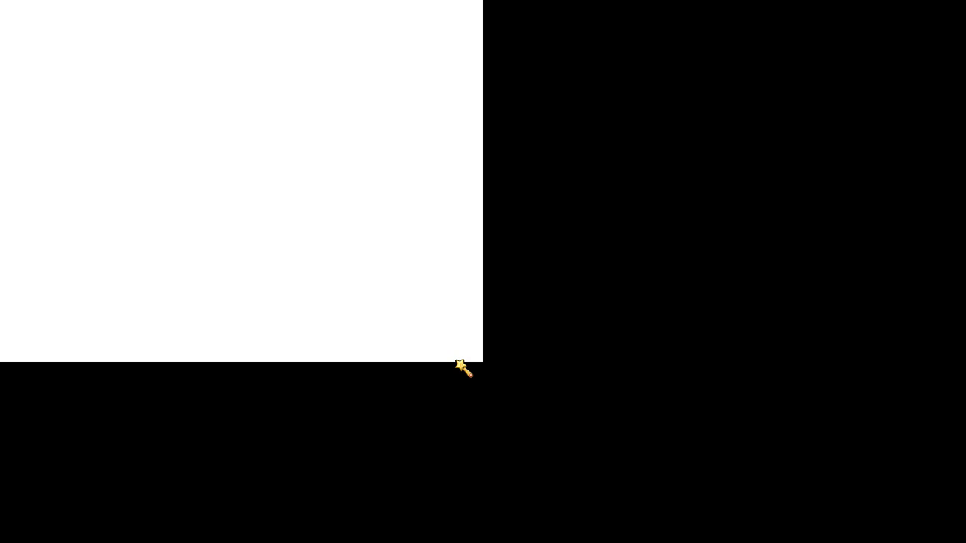
mouse_move(377, 332)
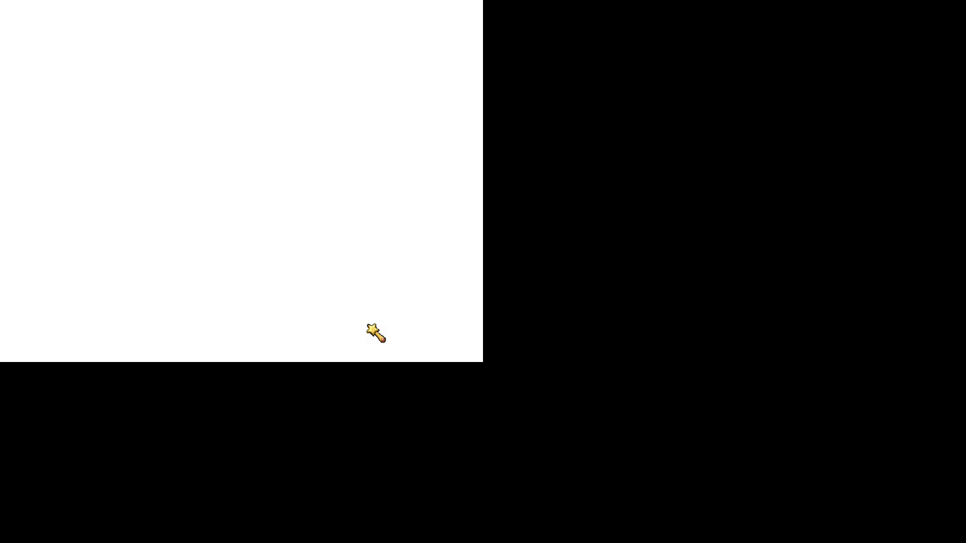
mouse_move(405, 346)
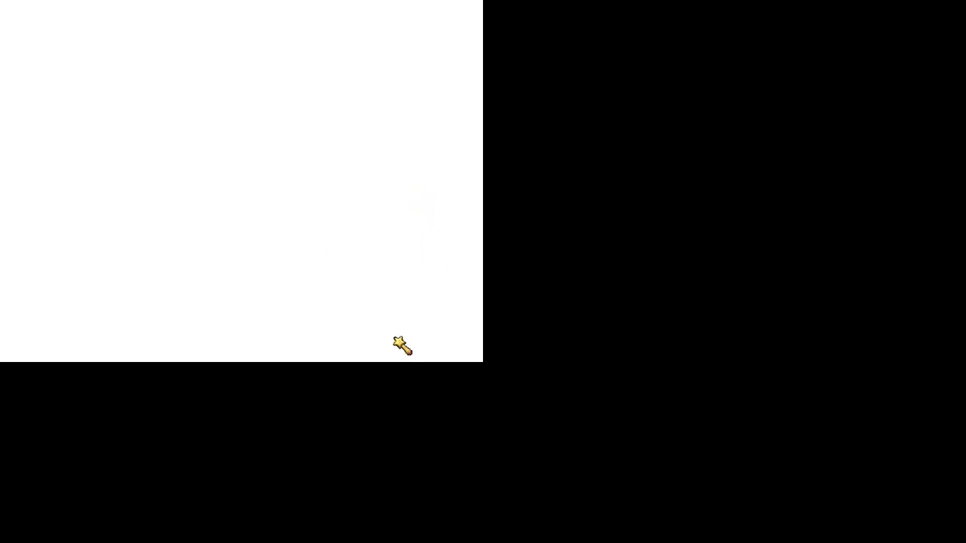
mouse_move(385, 356)
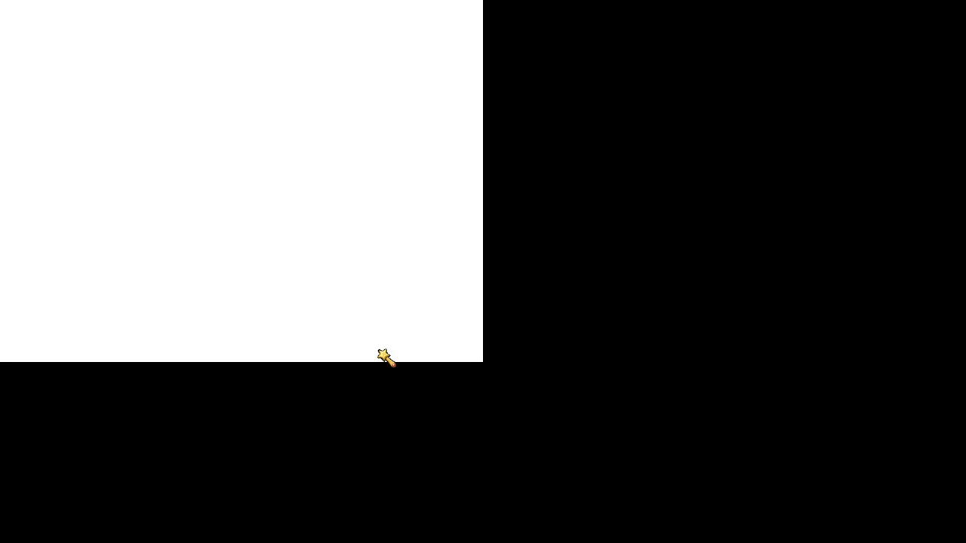
mouse_move(286, 302)
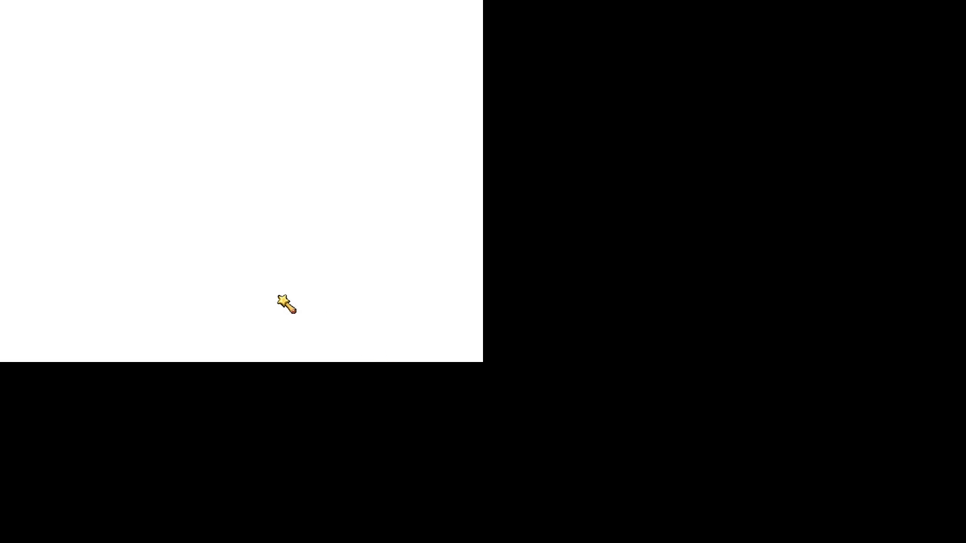
mouse_move(242, 154)
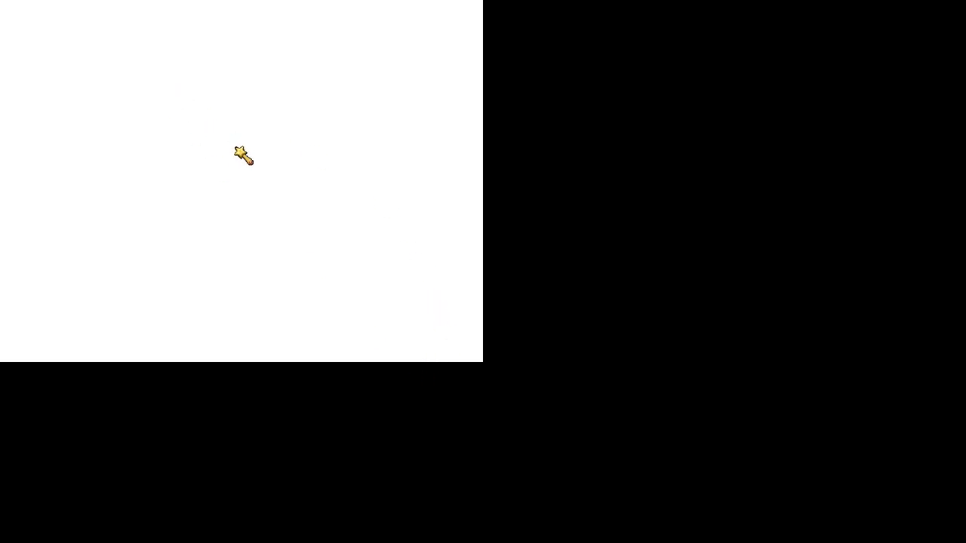
mouse_move(203, 196)
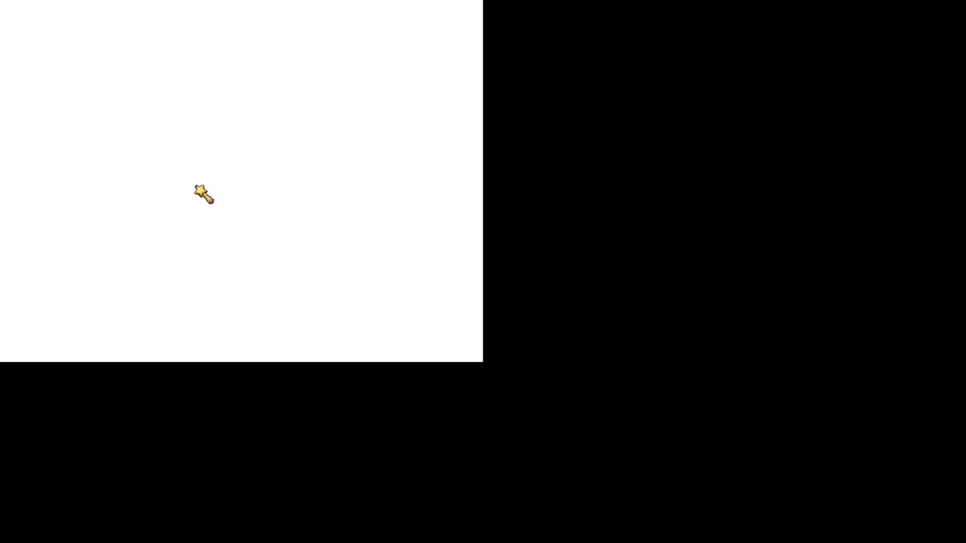
mouse_move(206, 154)
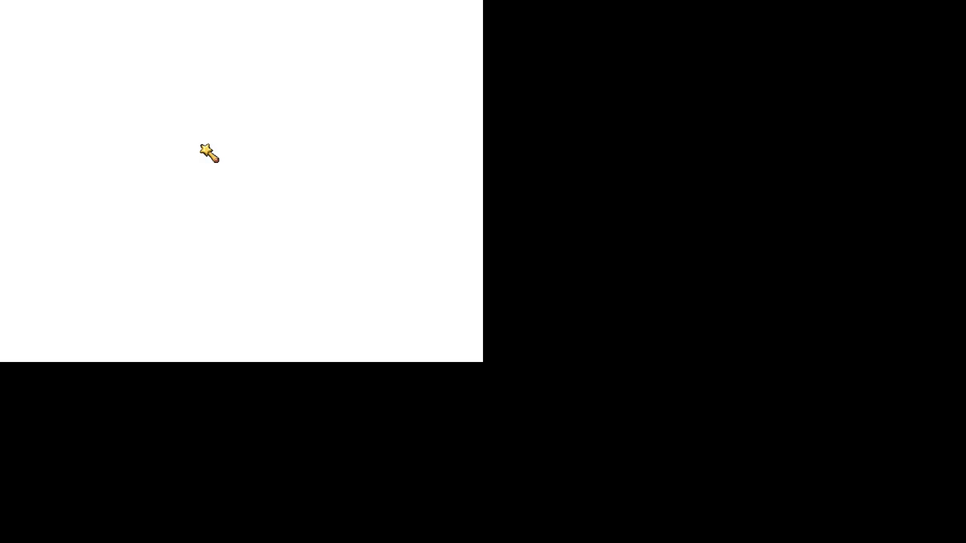
mouse_move(212, 181)
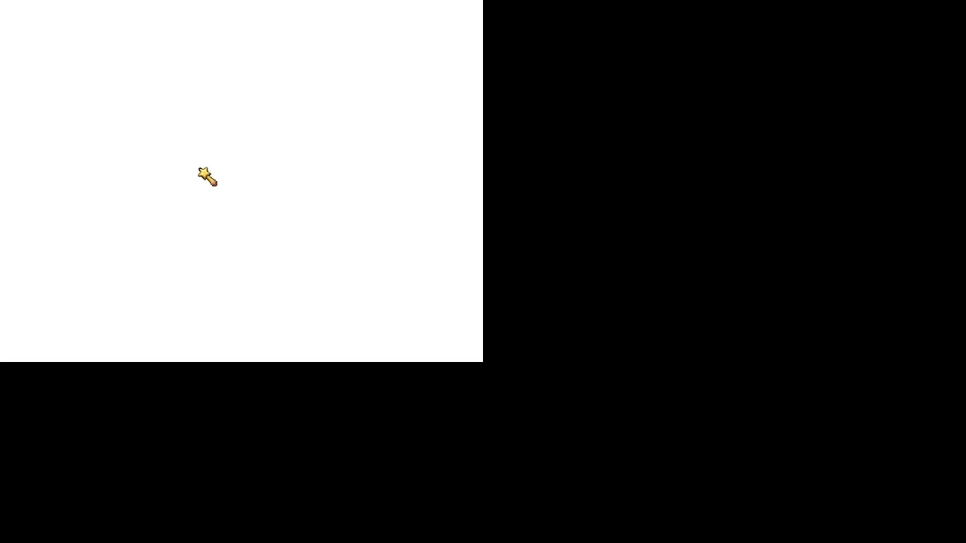
mouse_move(205, 143)
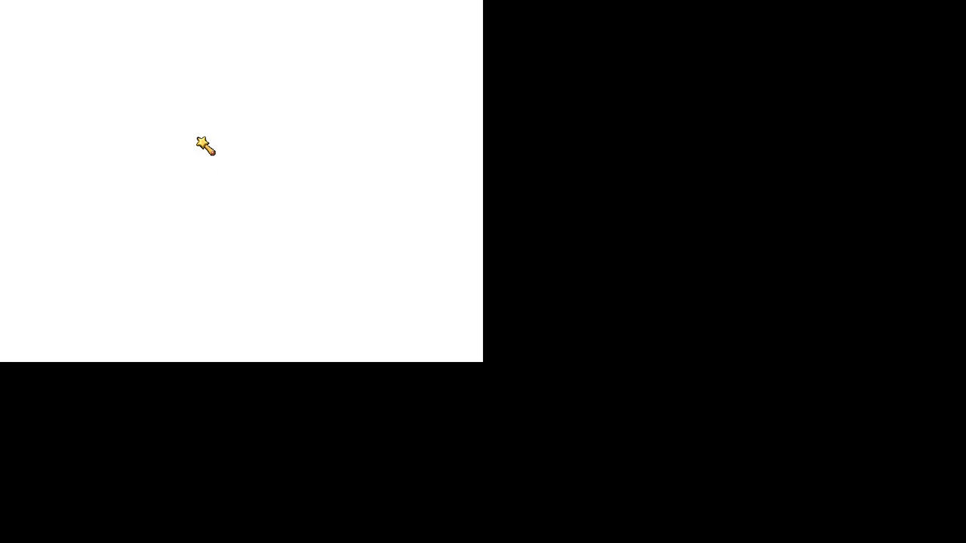
mouse_move(200, 190)
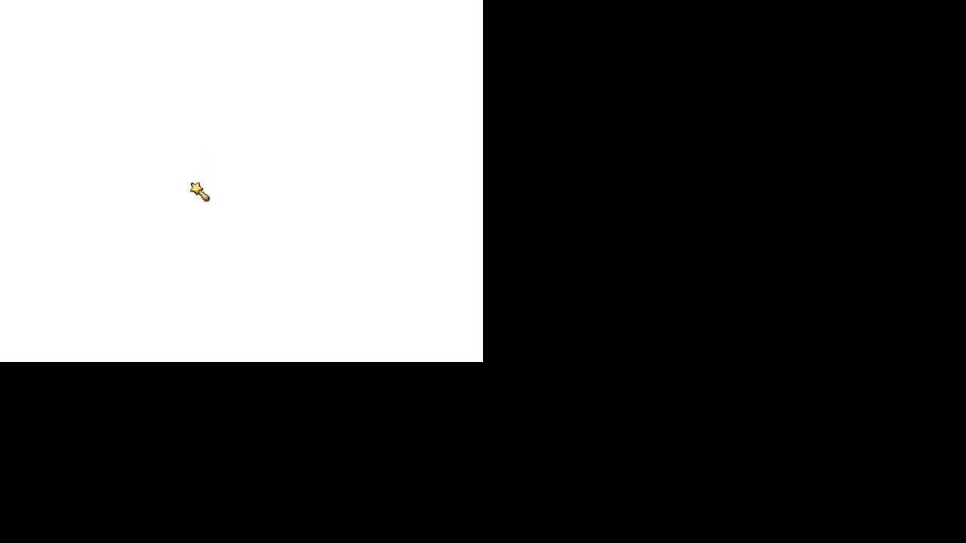
mouse_move(407, 355)
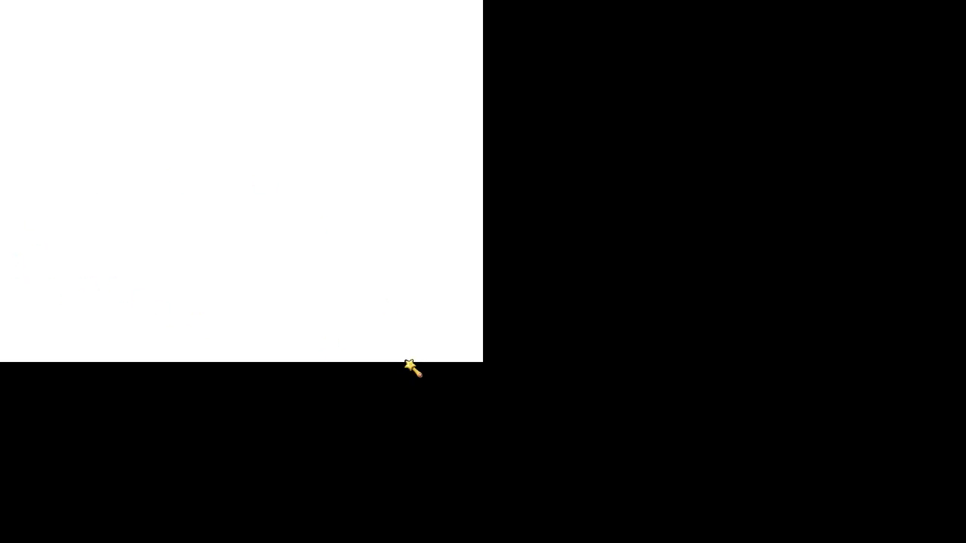
mouse_move(459, 215)
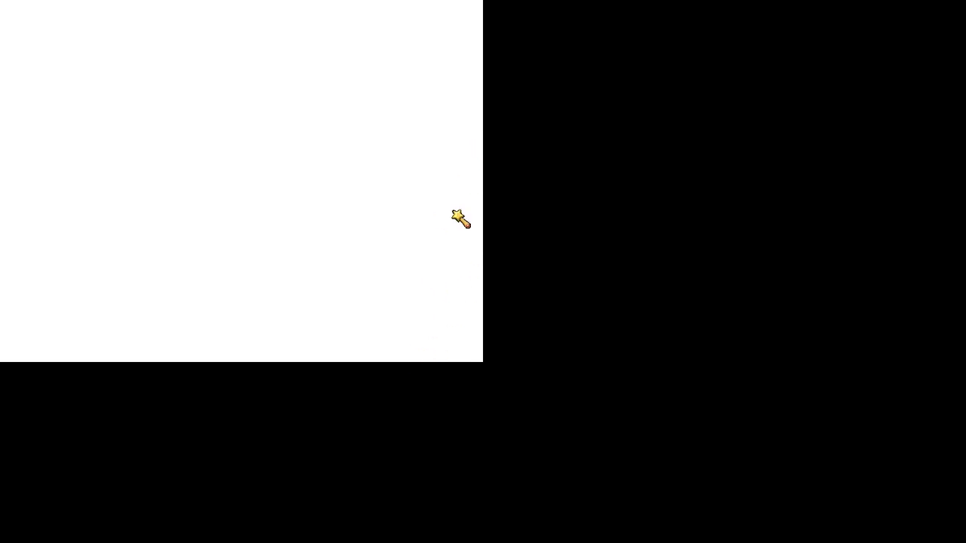
mouse_move(465, 350)
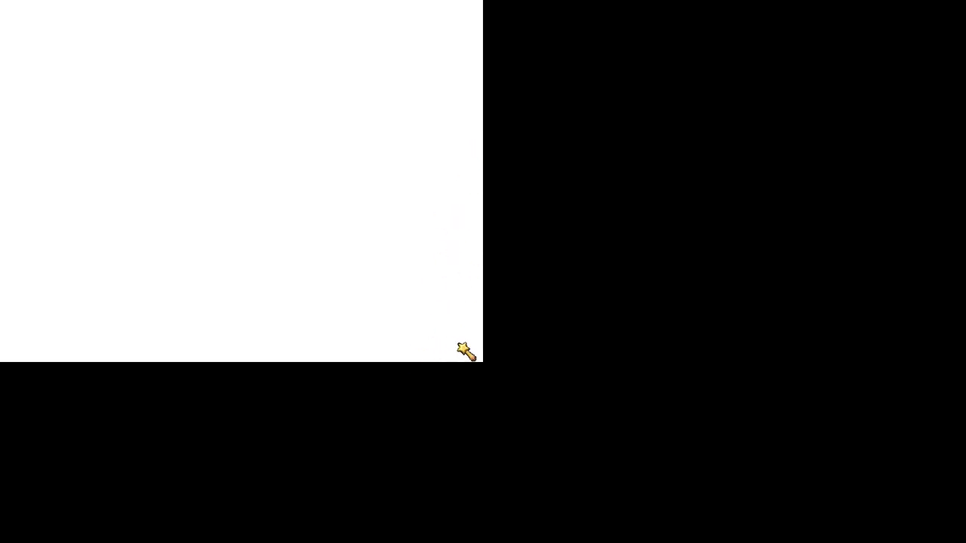
mouse_move(477, 59)
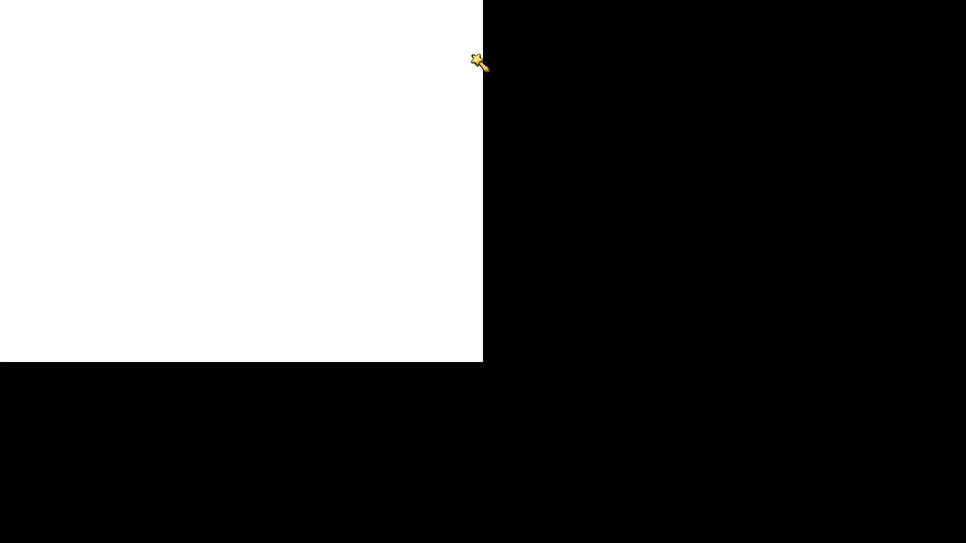
mouse_move(385, 47)
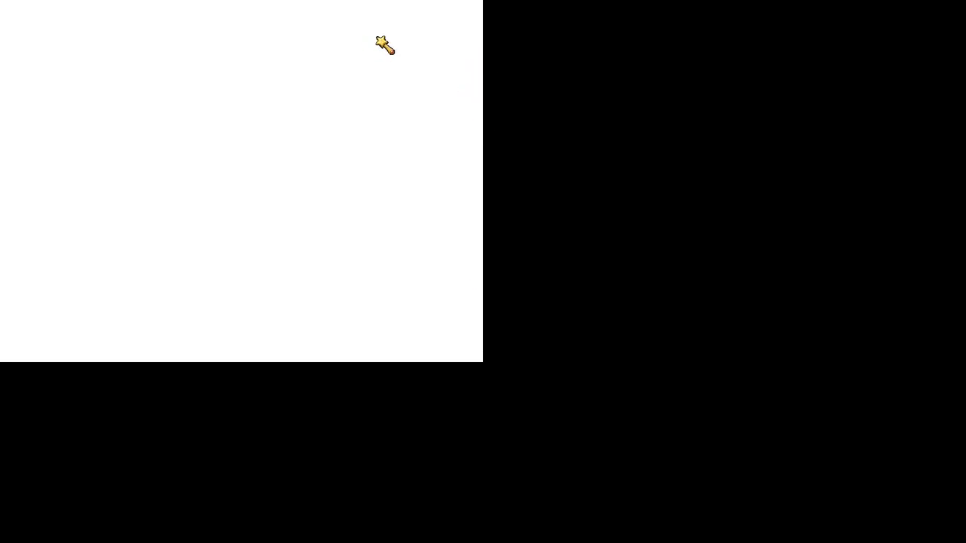
mouse_move(307, 97)
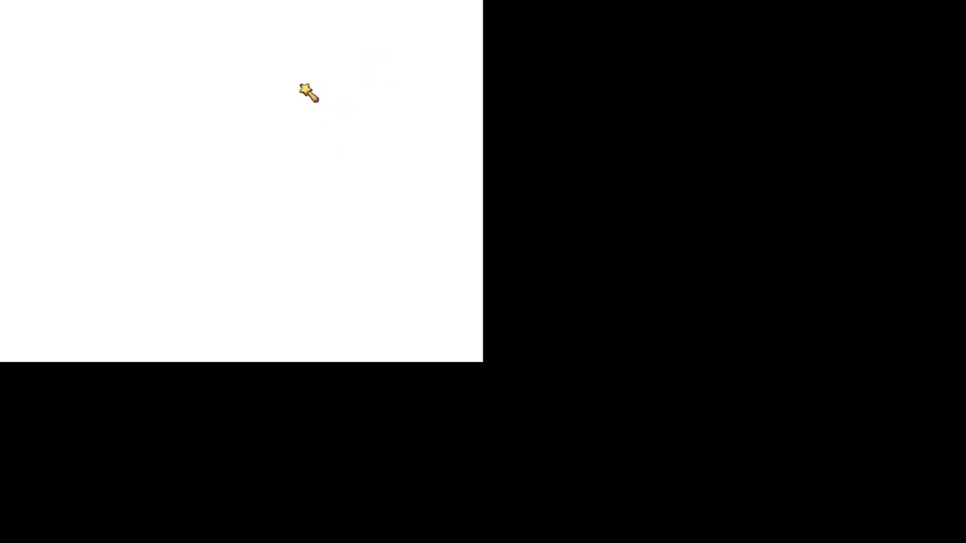
mouse_move(293, 218)
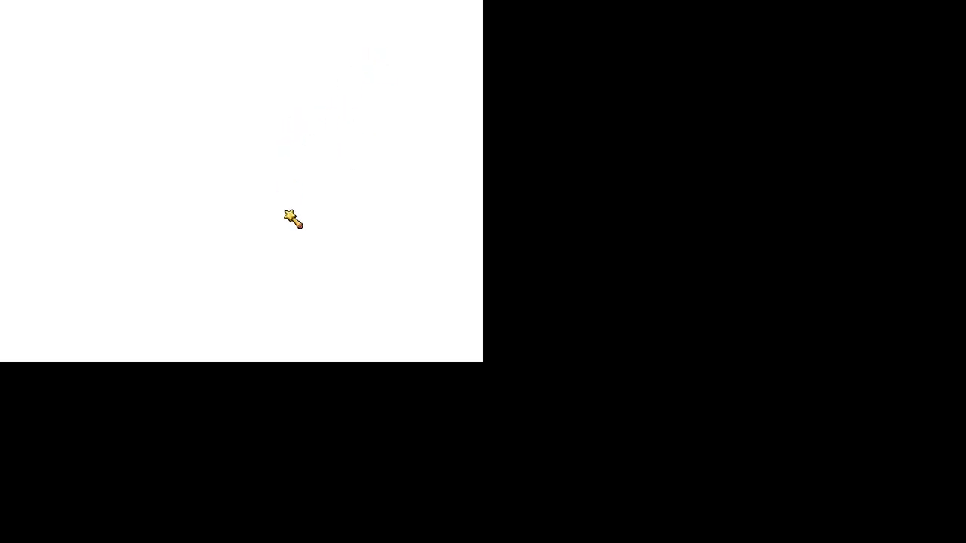
mouse_move(374, 302)
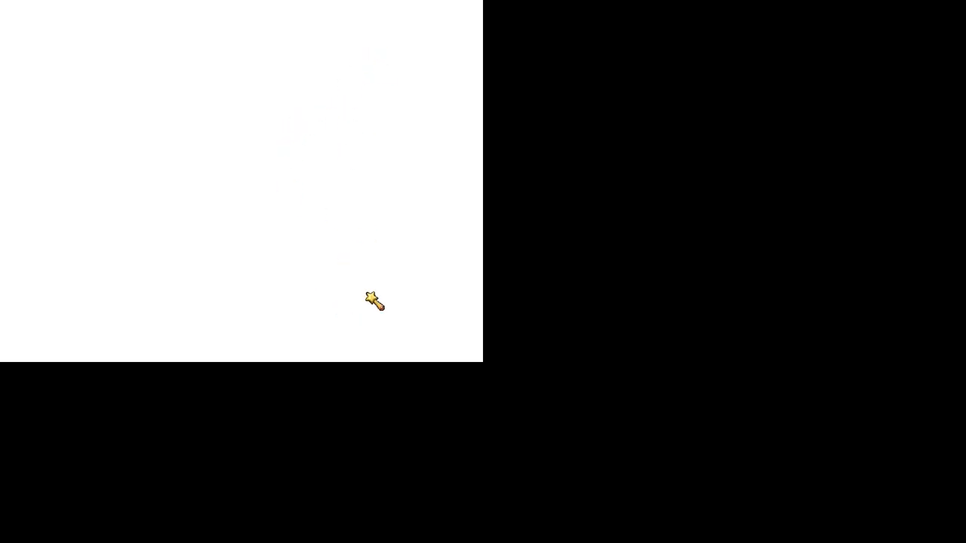
mouse_move(407, 124)
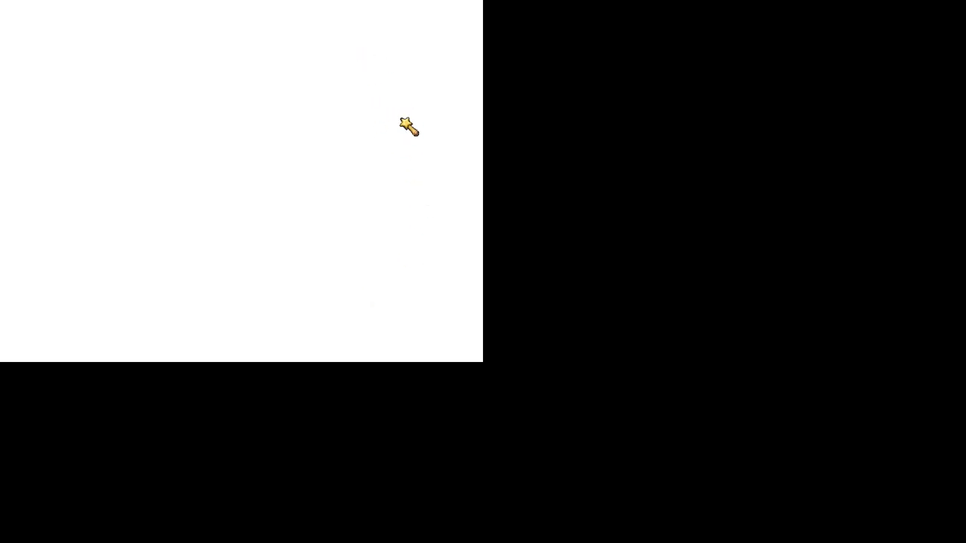
mouse_move(422, 320)
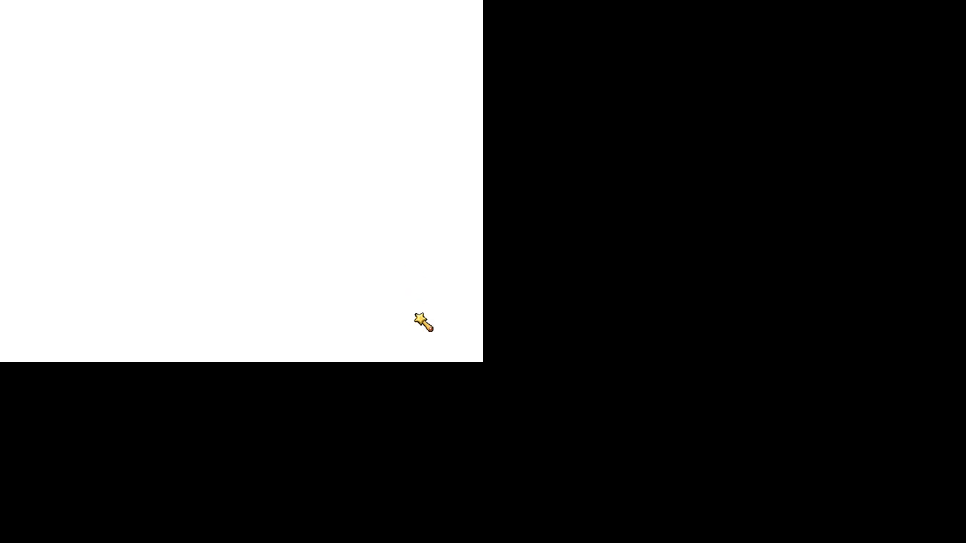
mouse_move(462, 332)
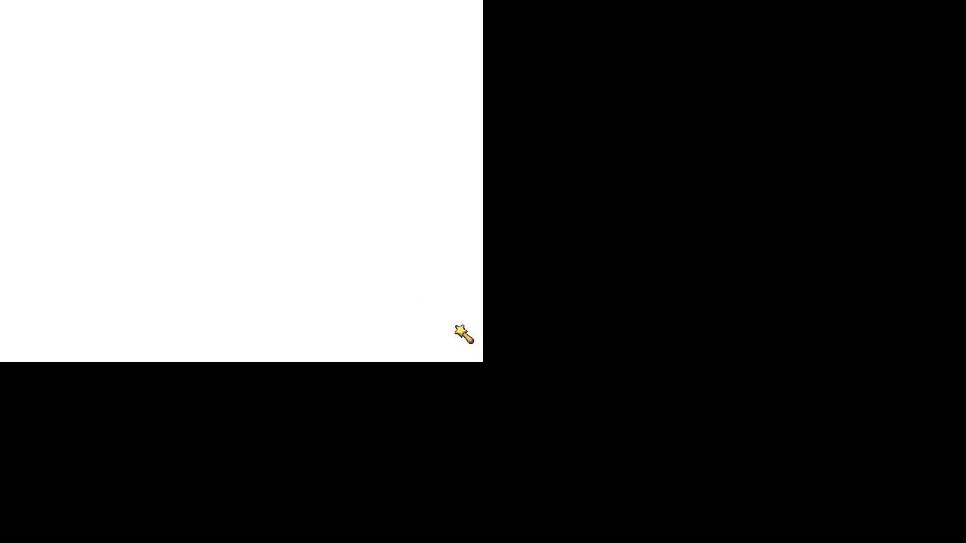
mouse_move(463, 332)
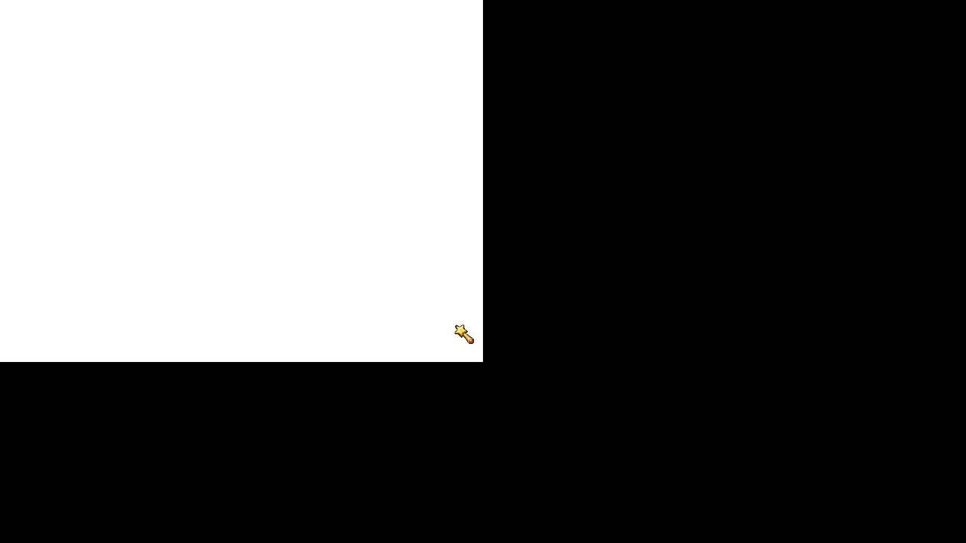